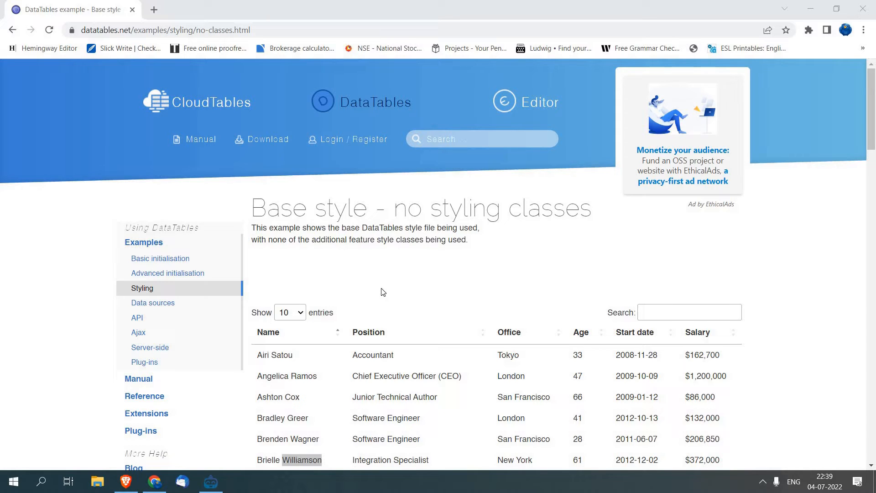
Add an NM Get Element from the 'get e' search and trim its xpath to tbody/tr for all table rows.
scroll(down, 3)
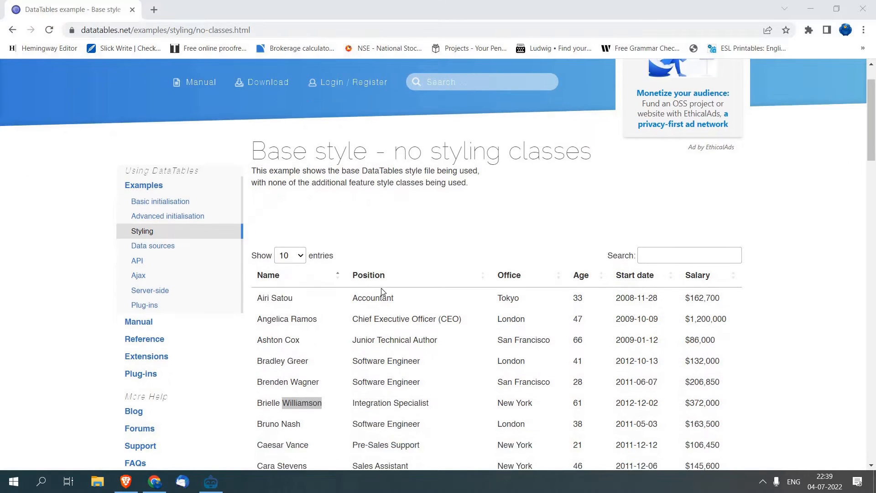
scroll(down, 3)
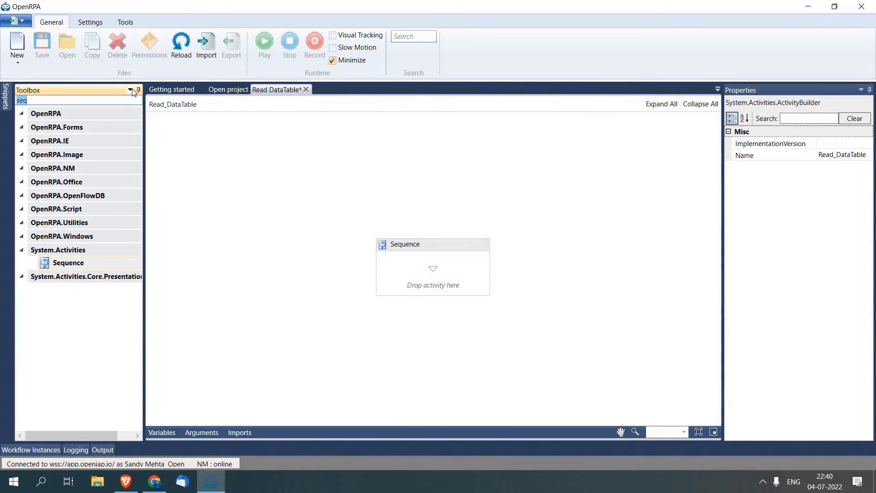
text(get e)
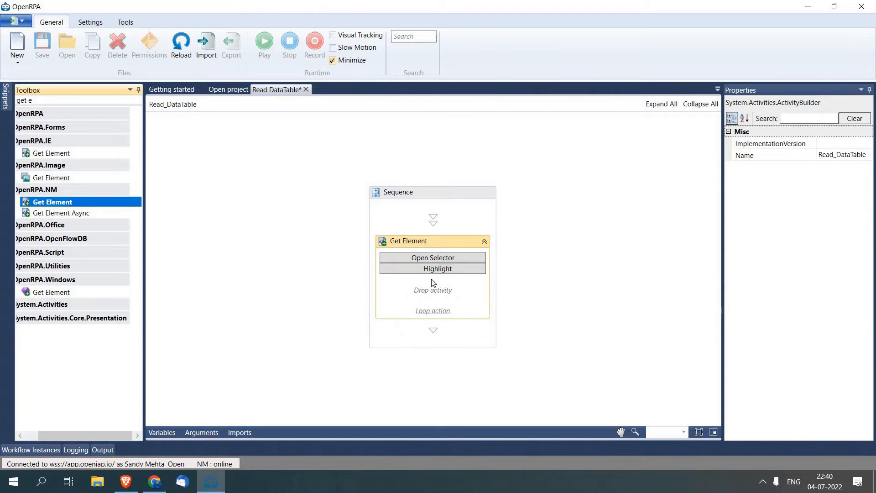
click(408, 237)
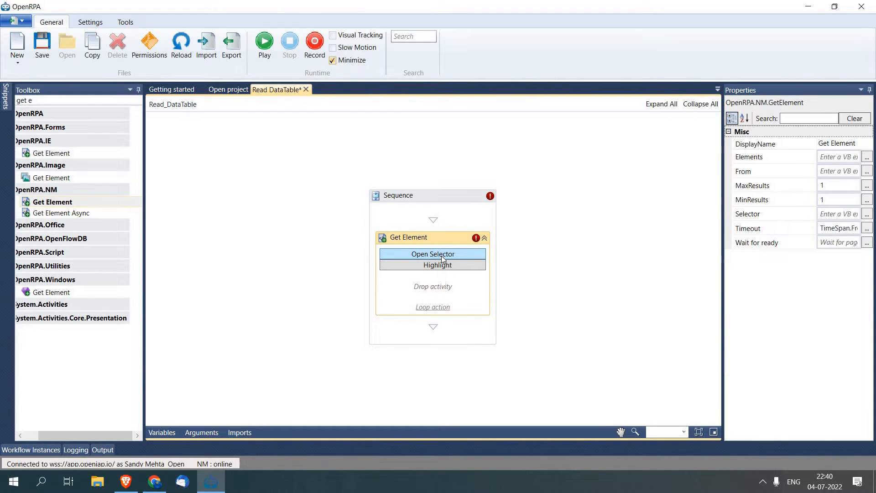
click(432, 254)
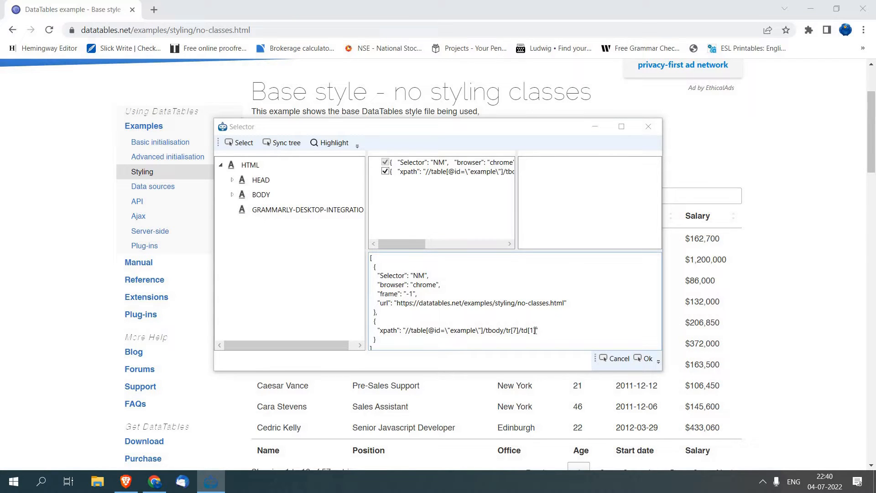
key(Backspace)
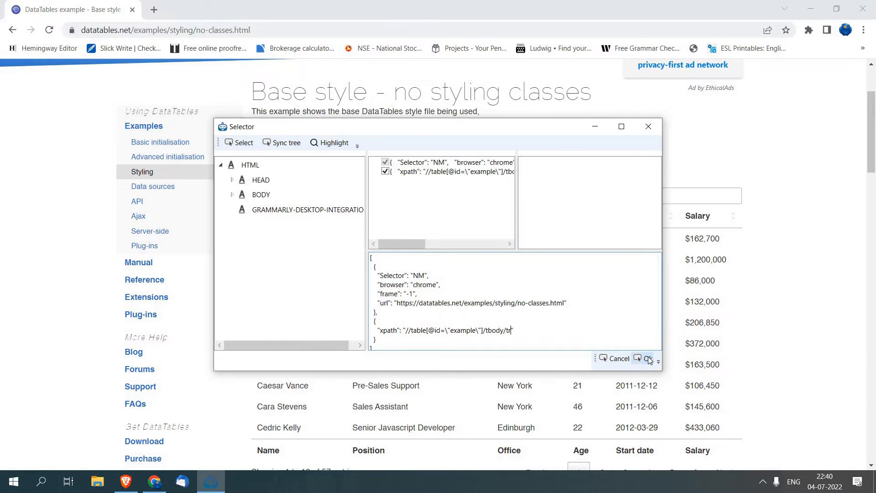
click(648, 358)
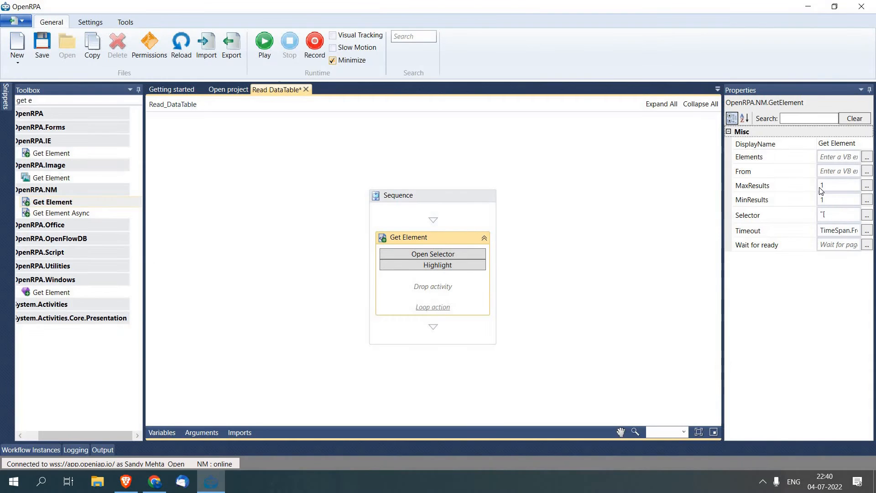
Edit the Get Element's MaxResults value so every row is returned.
click(835, 186)
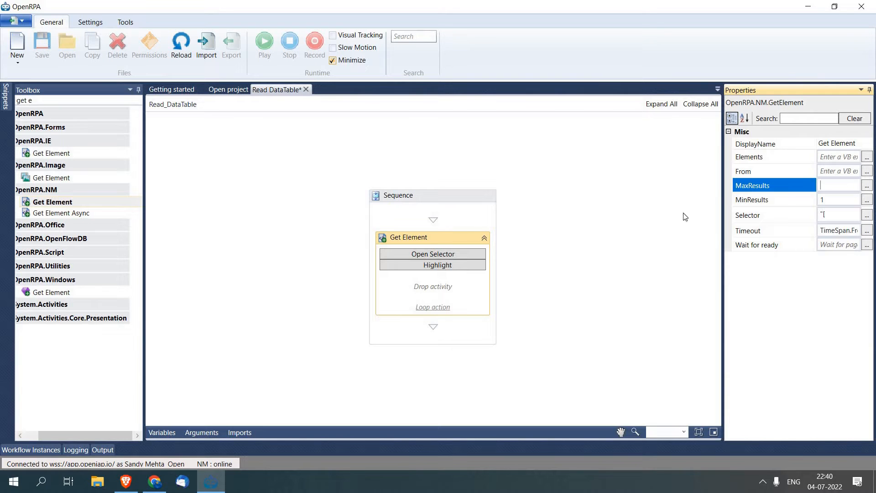
click(500, 279)
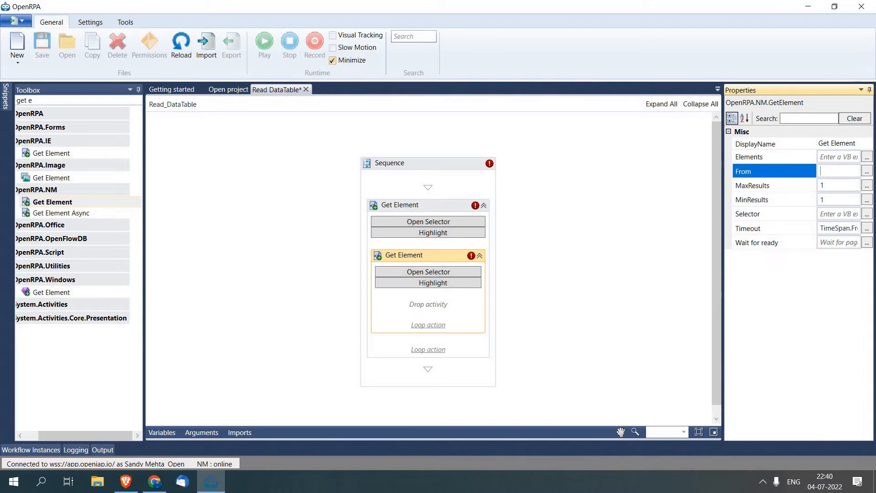
Set the nested Get Element's From to item and select the row's first TD cell as its selector.
text(item)
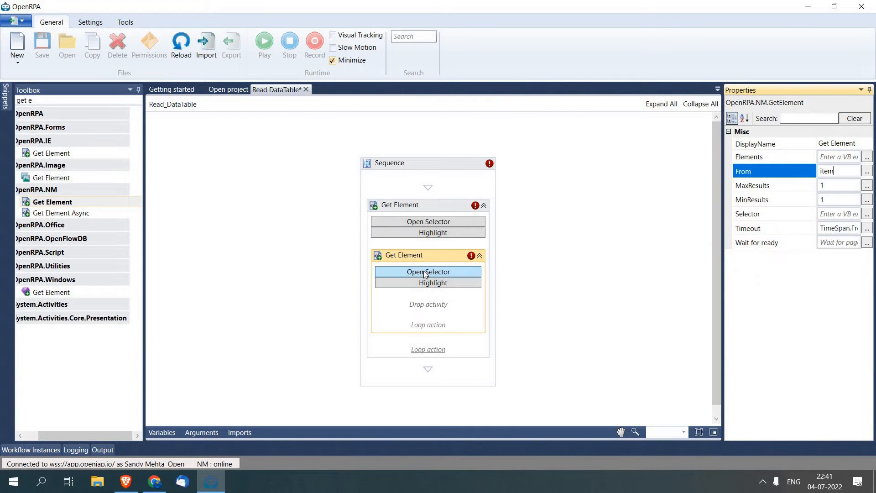
click(427, 272)
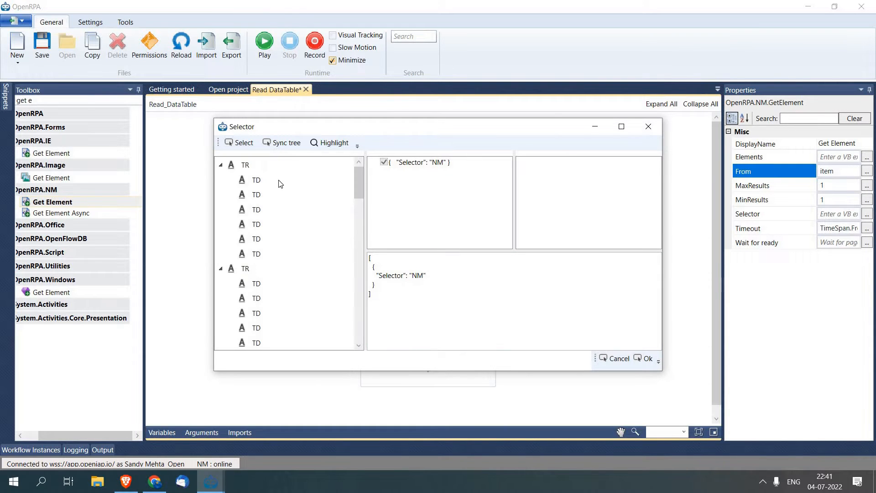
click(257, 180)
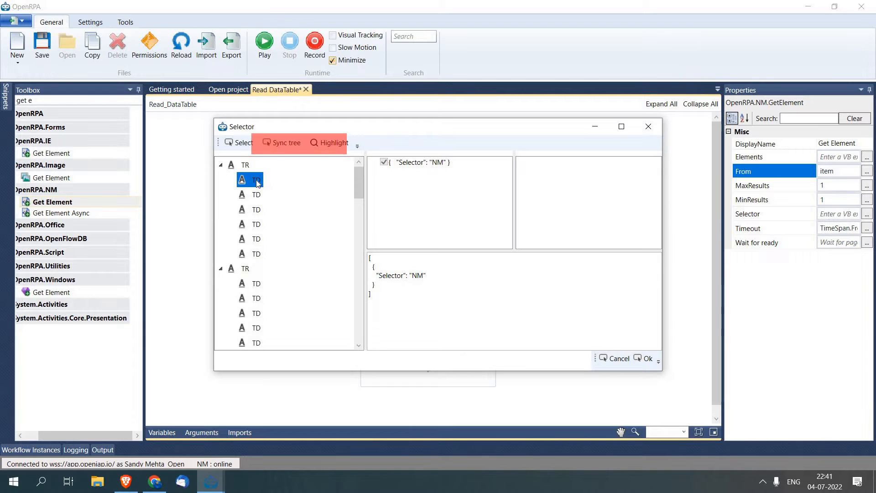
click(256, 180)
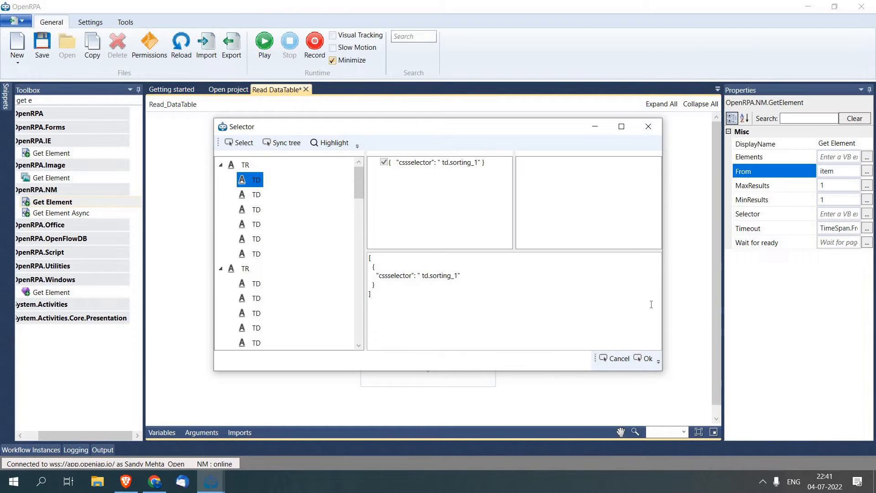
click(648, 358)
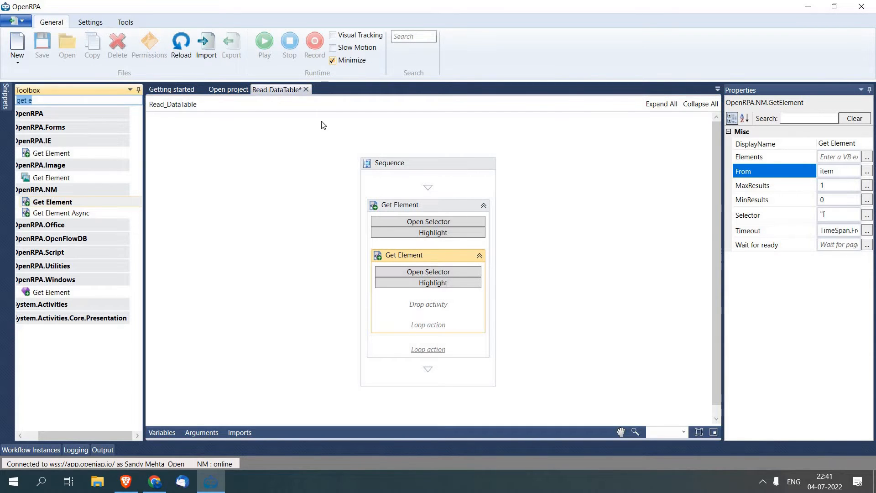
Add an Assign inside the nested Get Element with its To set to c_name.
text(assig)
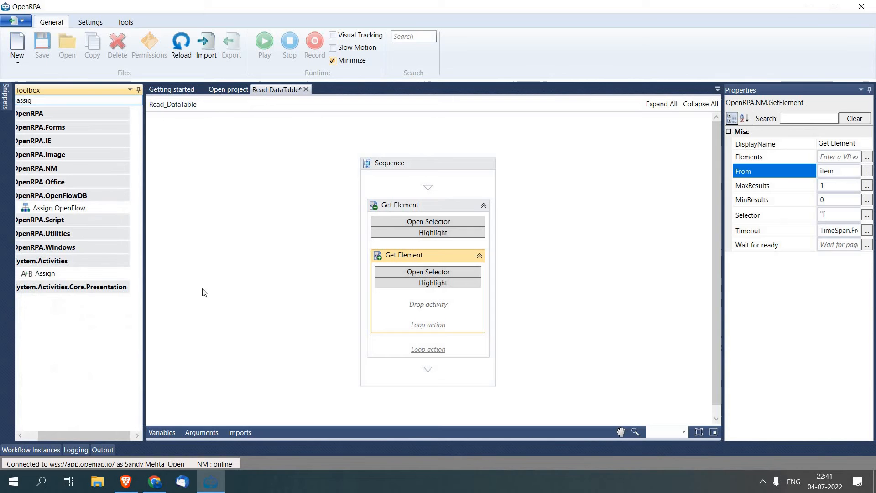
click(42, 273)
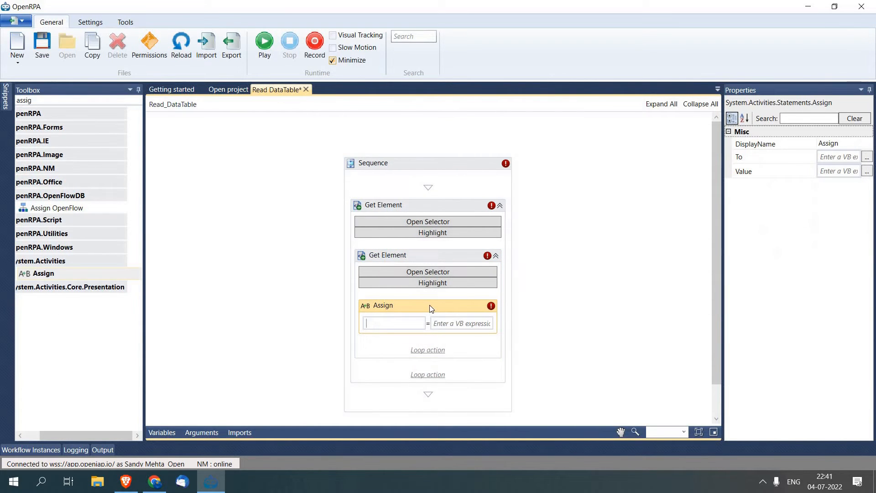
text(c_)
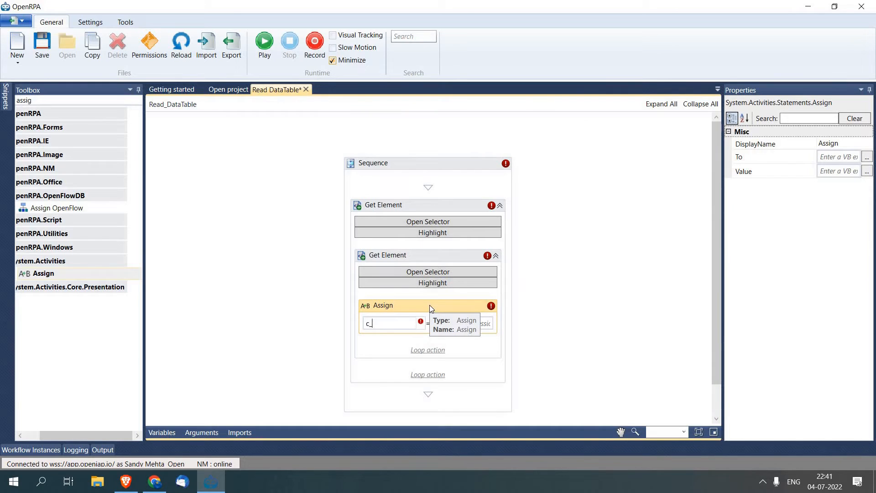
text(name)
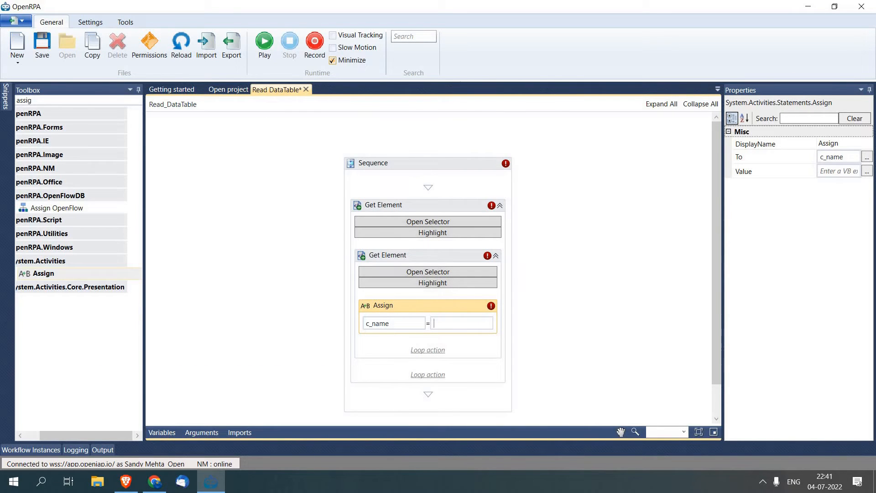
Set the Assign's Value to item.Value via IntelliSense, correcting a mistyped expression.
text(tem.)
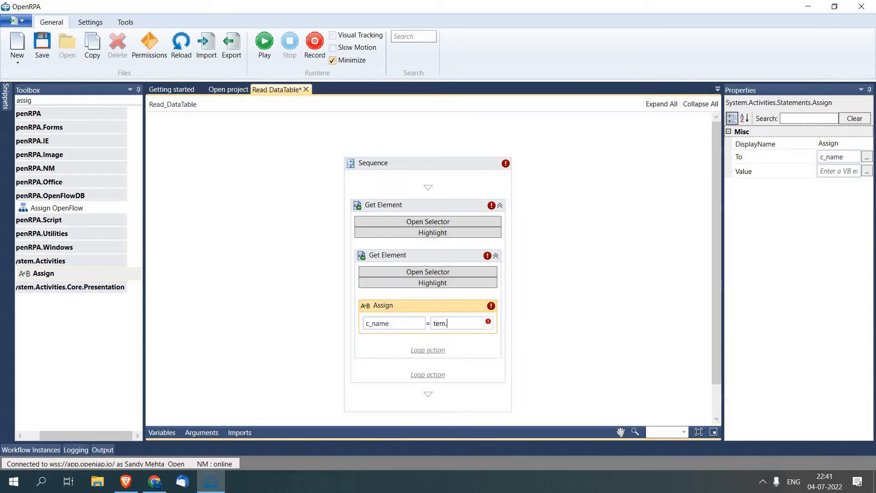
text(tem.)
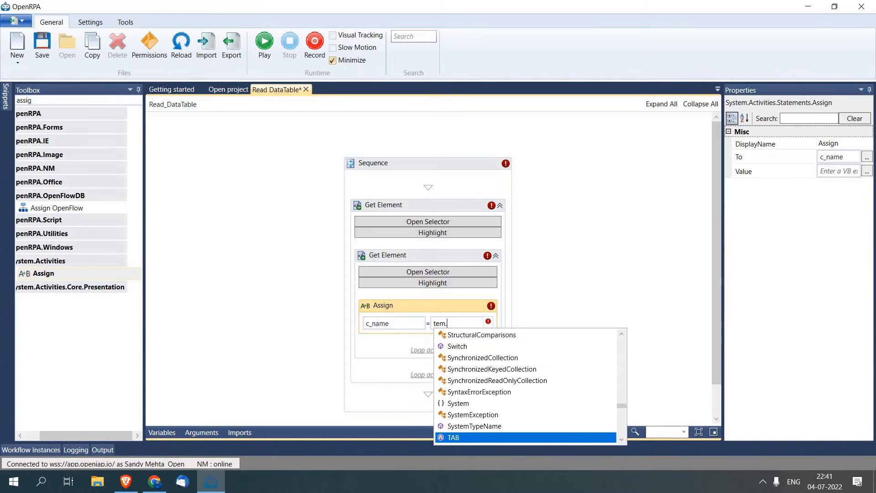
key(BackSpace)
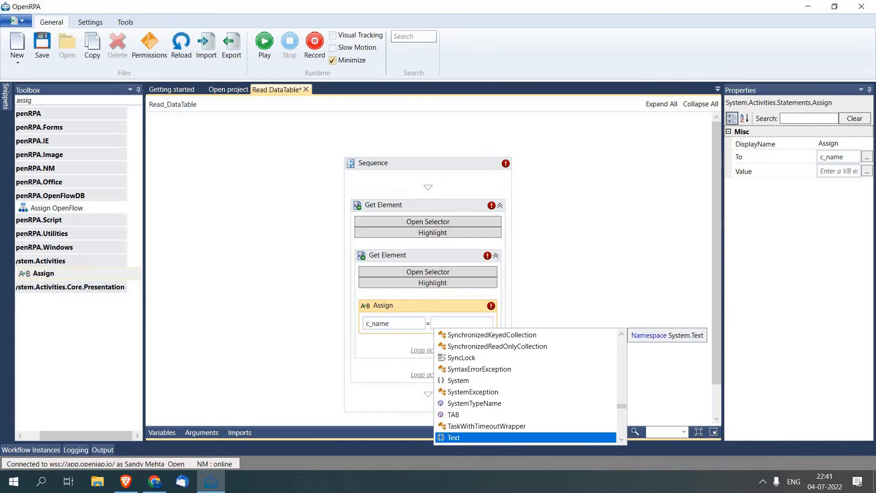
text(i)
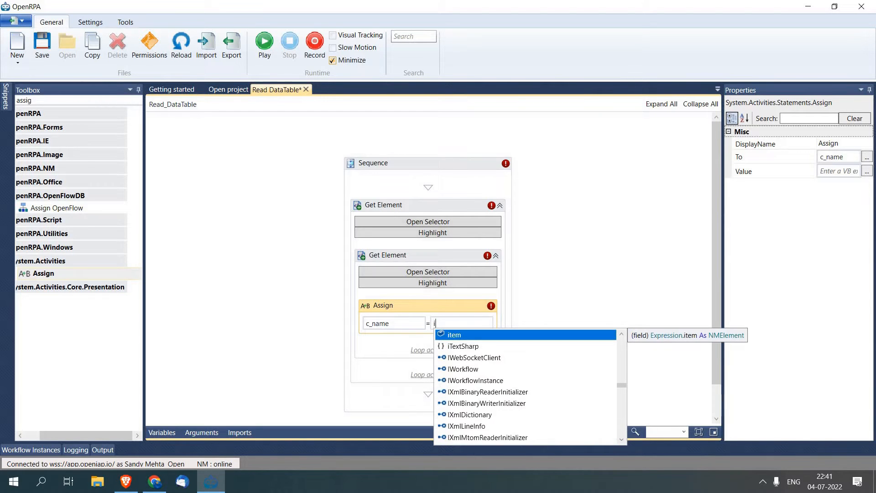
text(tem.)
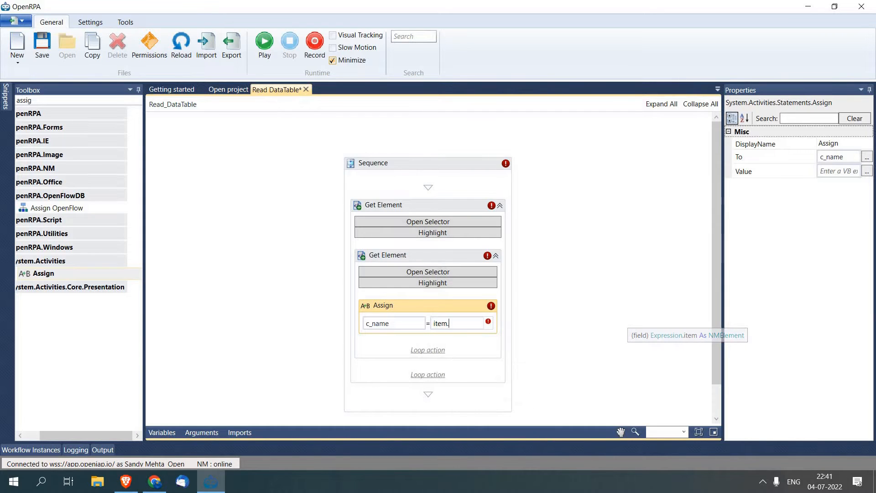
text(va)
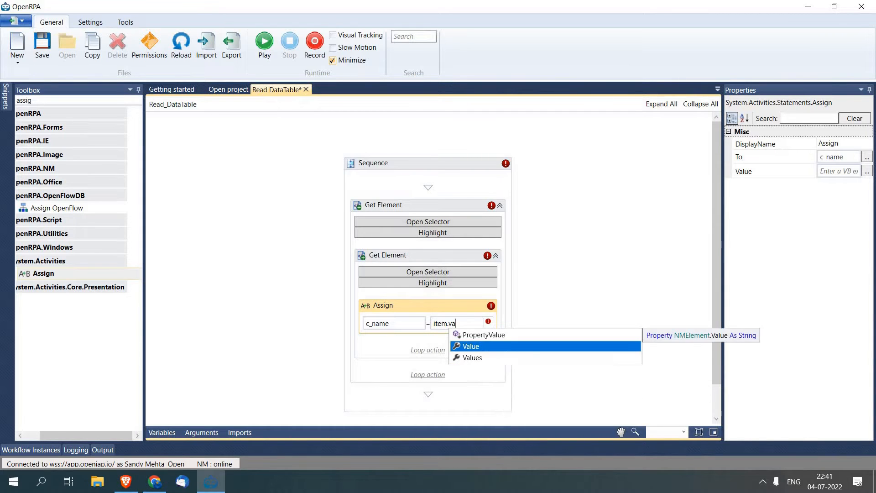
click(471, 346)
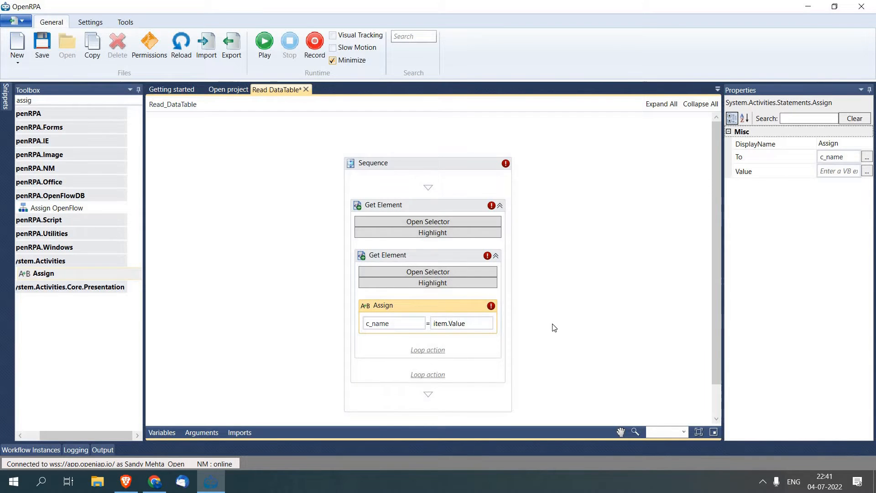
click(382, 206)
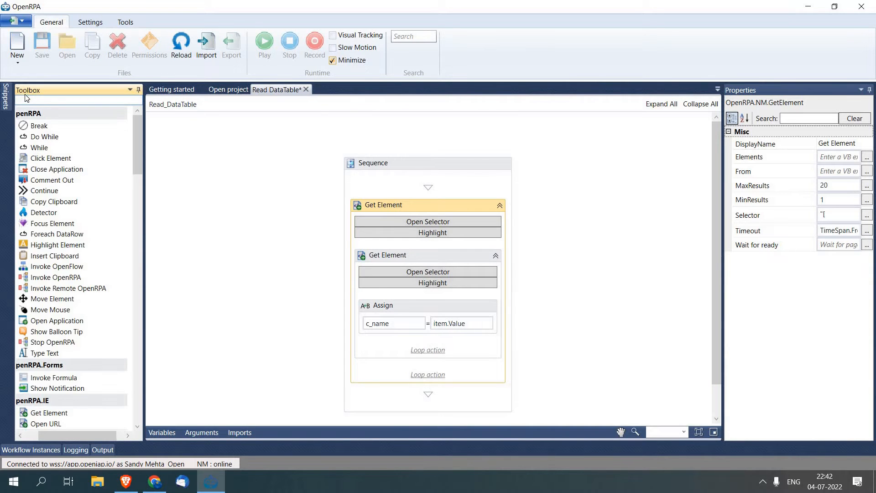
Set the new Get Element's From property to item.
text(a)
text(get)
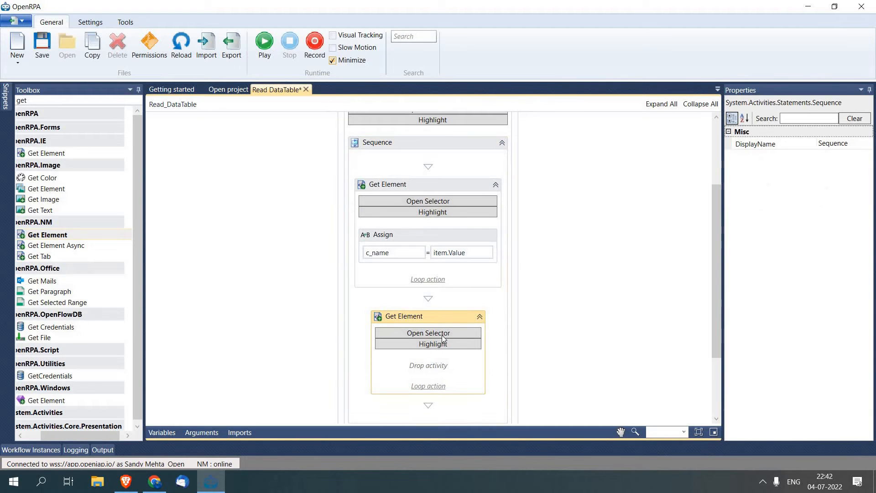
click(404, 317)
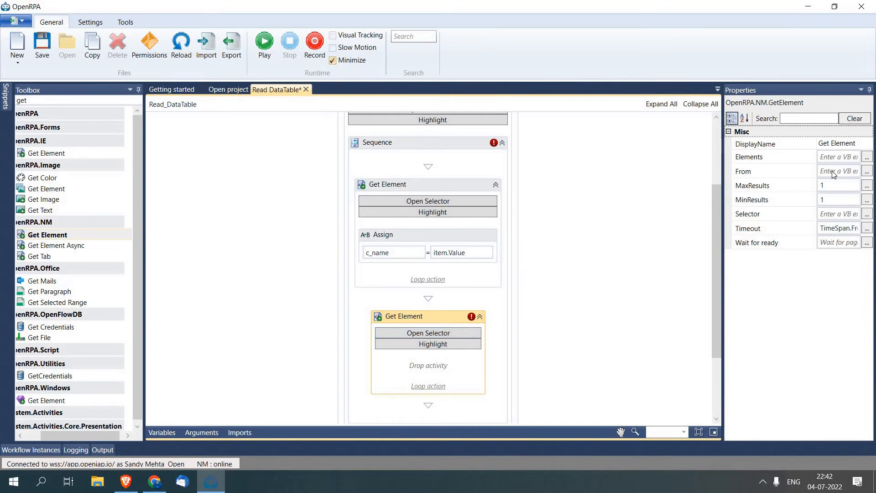
click(838, 171)
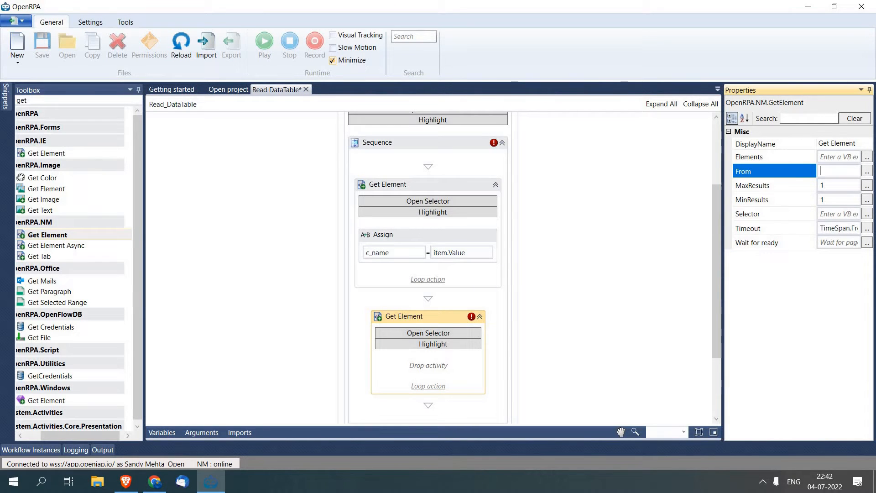
text(item)
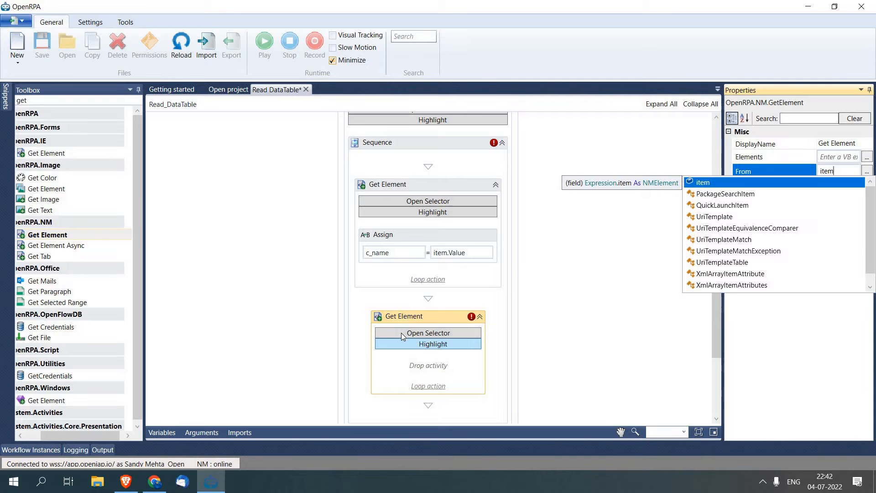
Select the row's third TD cell as the city lookup's CSS selector.
click(428, 333)
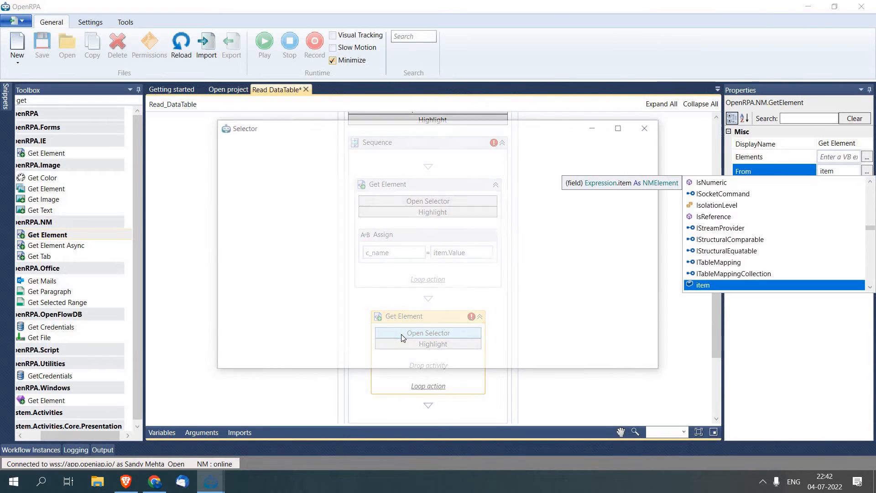
click(429, 332)
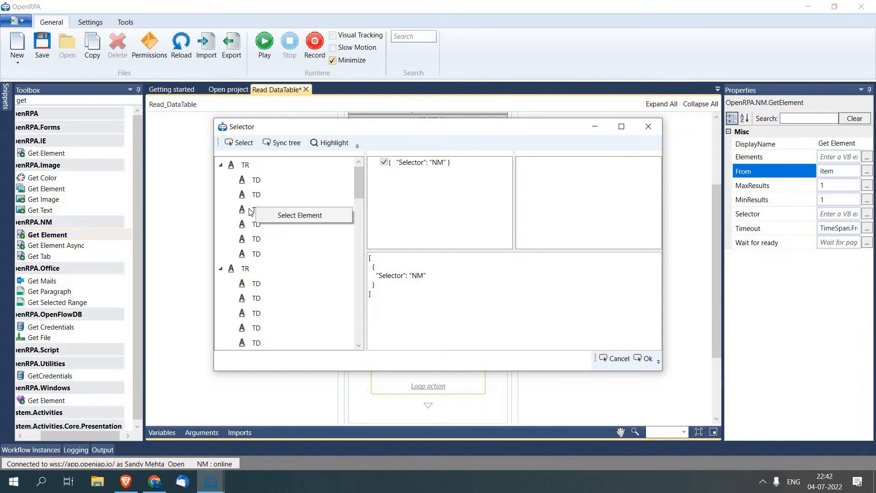
click(249, 209)
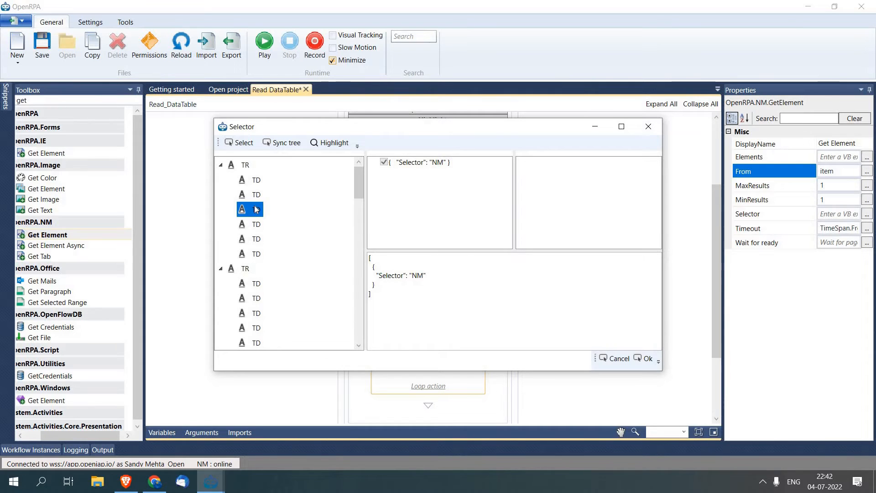
click(256, 209)
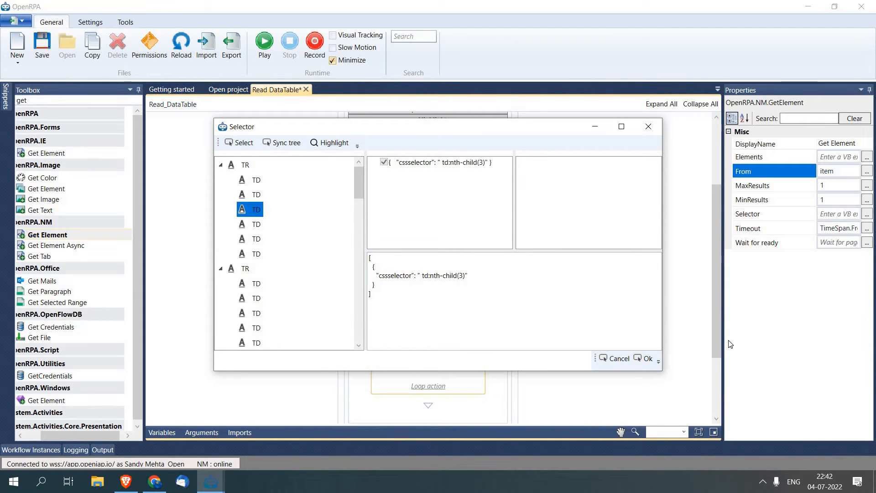
click(647, 358)
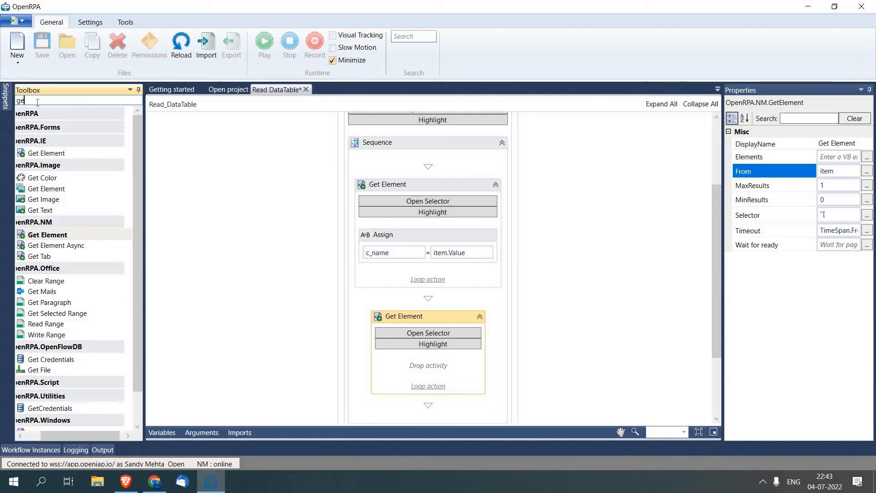
Add an Assign inside the third-cell Get Element setting c_city to item.Value.
text(asiig)
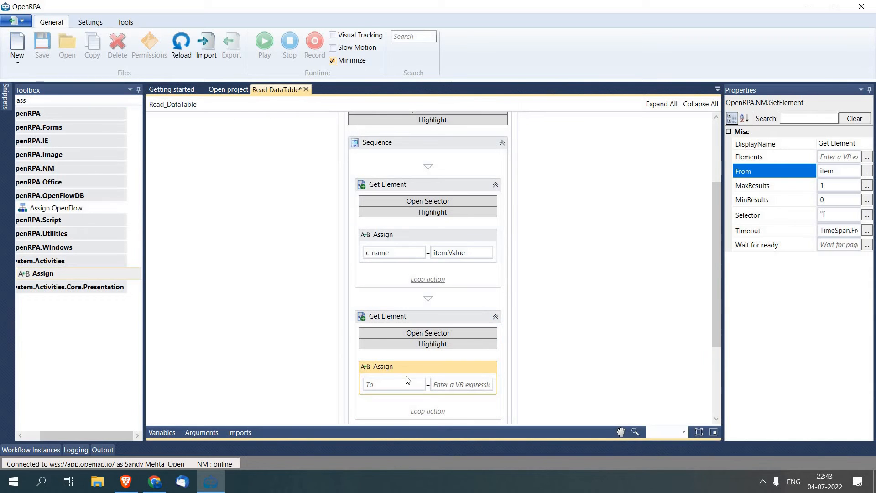
click(393, 385)
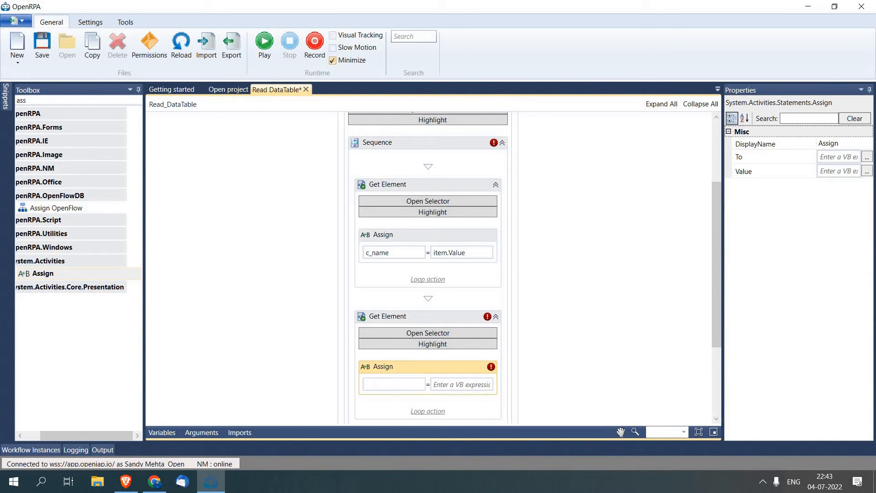
text(c_city)
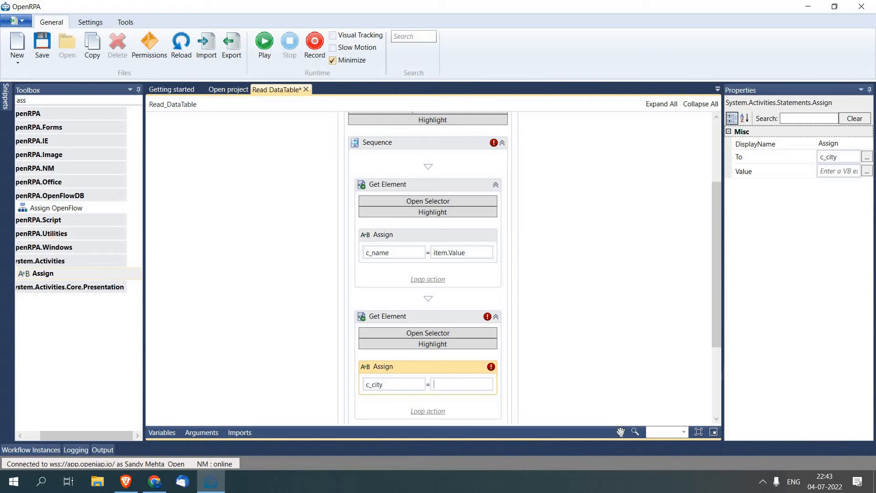
text(tem)
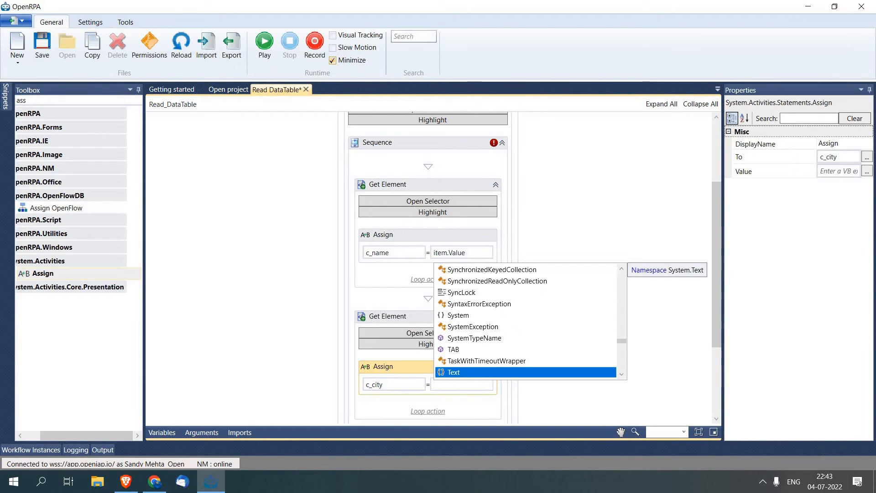
text(i)
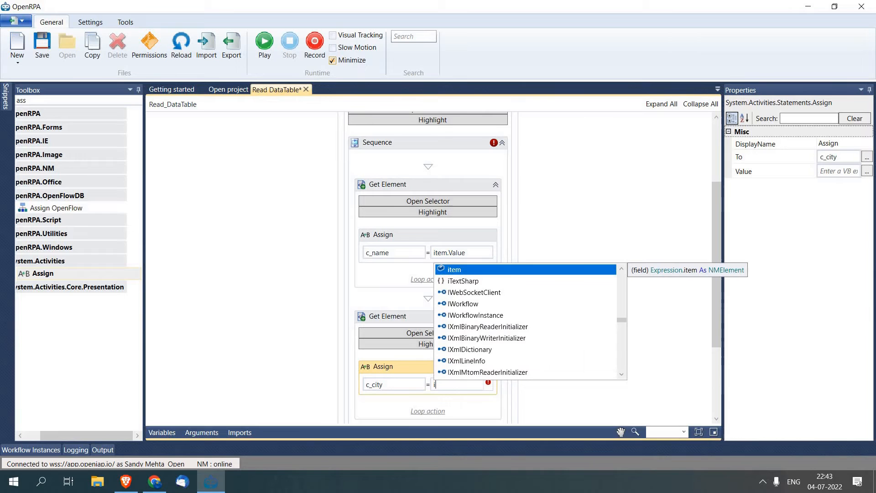
text(tem.v)
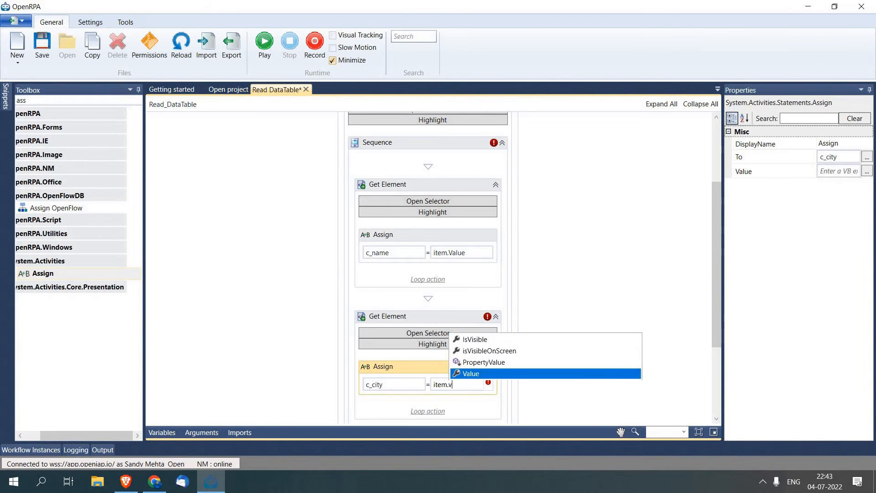
click(471, 373)
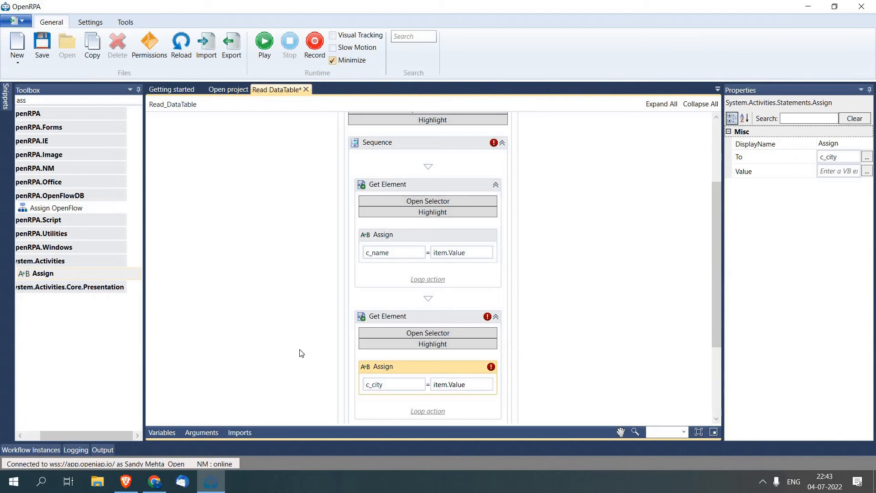
scroll(down, 3)
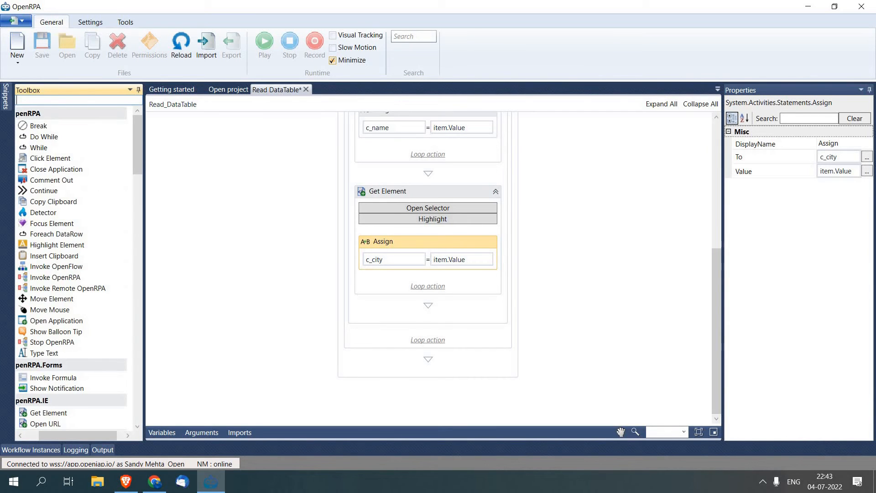
Add a WriteLine after the city lookup with Text c_name & " " & c_city.
text(Writ)
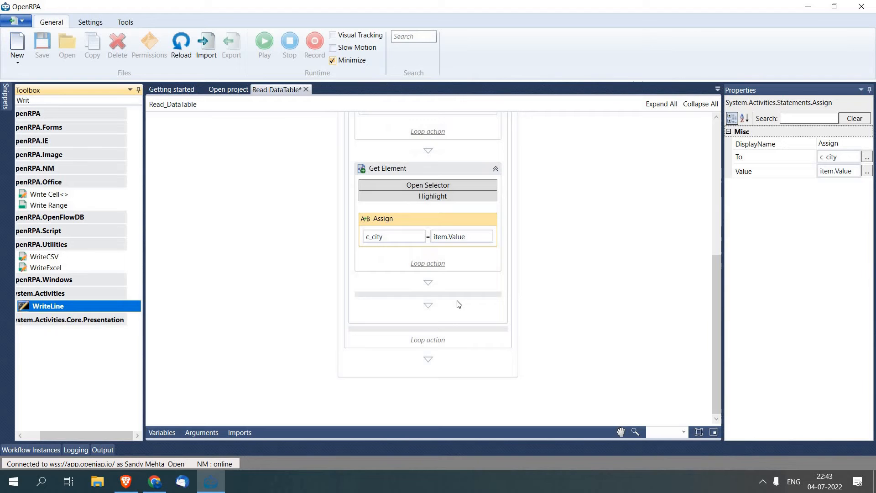
drag(47, 306, 428, 305)
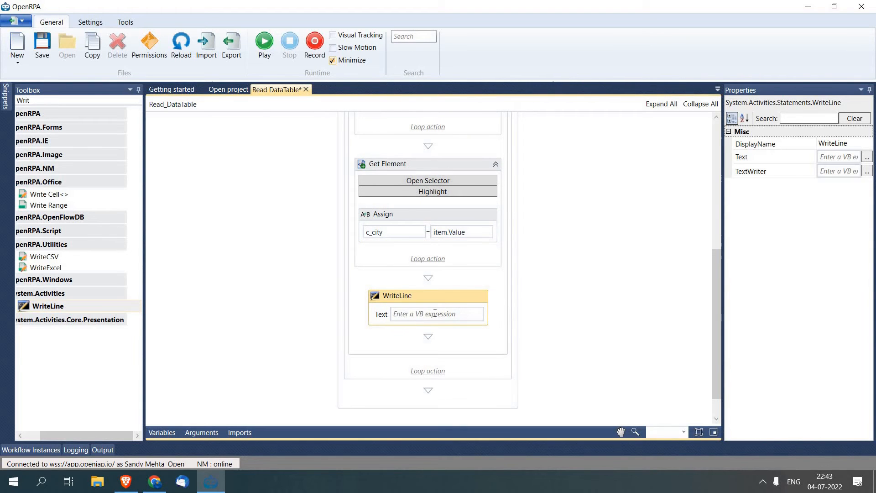
click(438, 313)
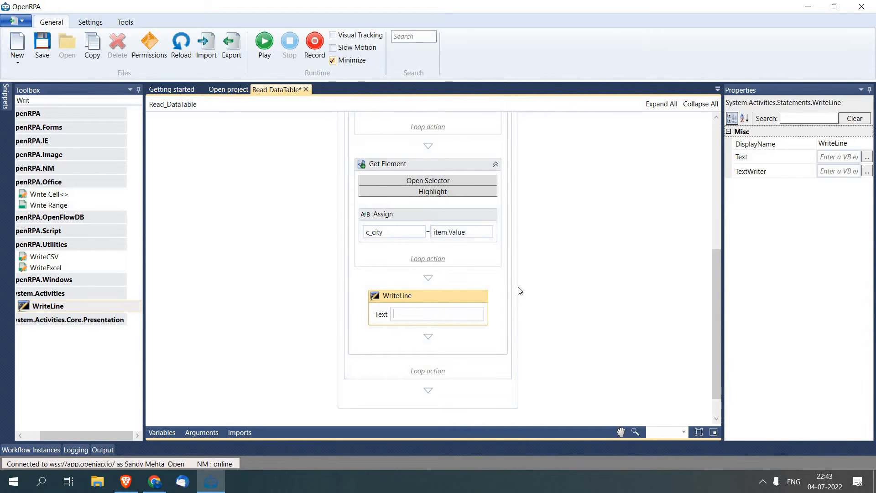
text(c_name &")
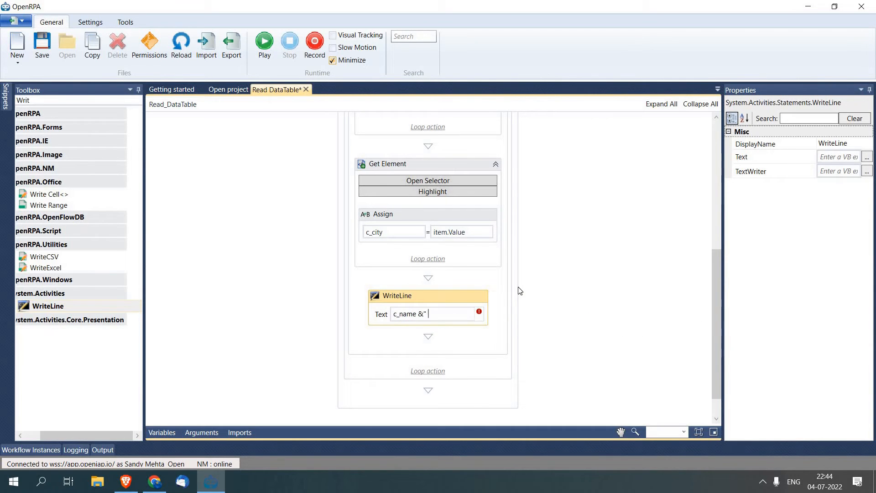
text(& c_c)
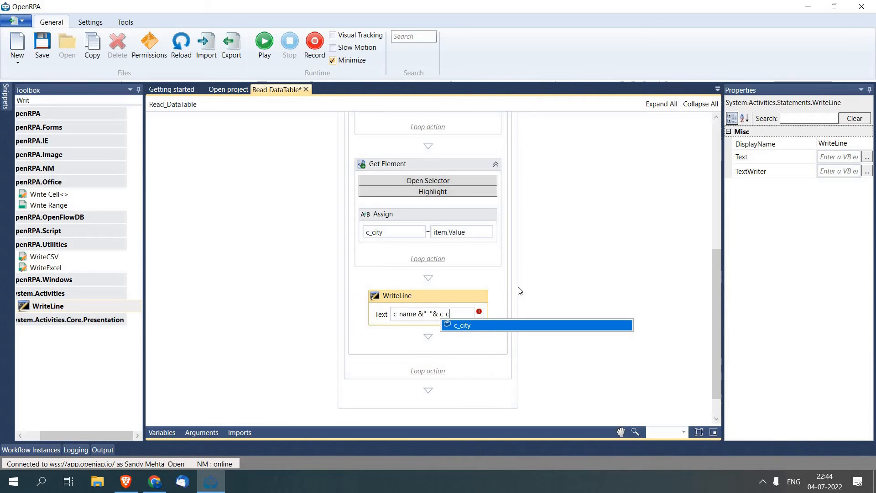
click(460, 325)
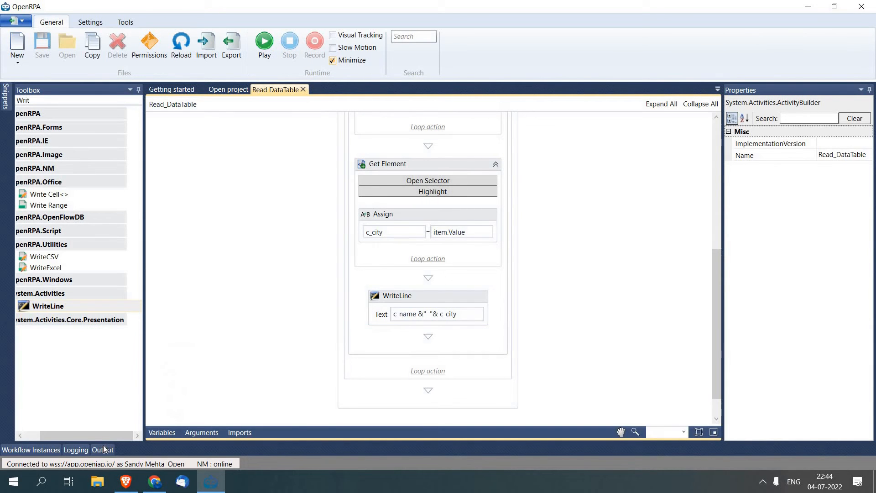
Run the workflow and check the Output panel listing each name and city.
click(101, 449)
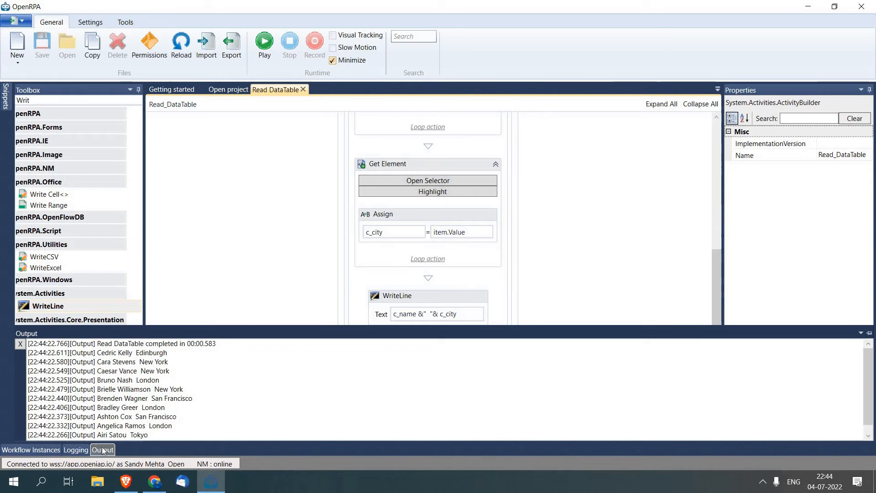
click(102, 449)
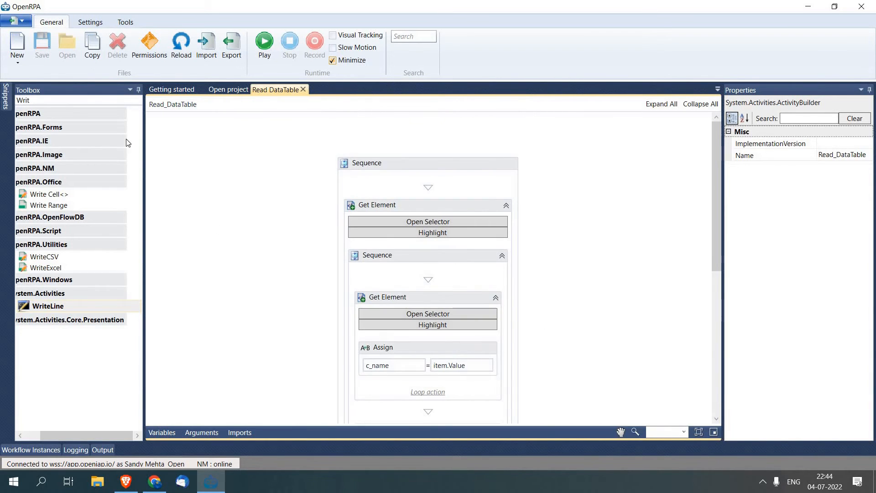
Add a CreateDataTable step creating dt with column names {"Name","City"}.
click(73, 100)
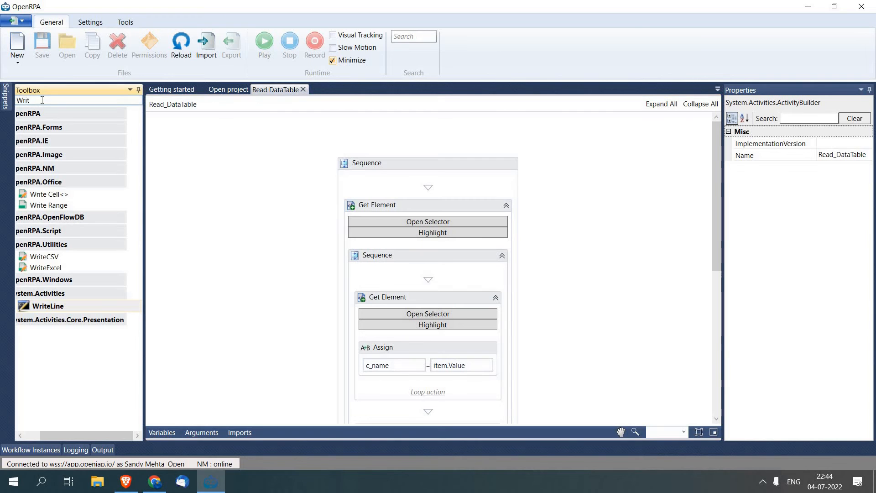
text(dat)
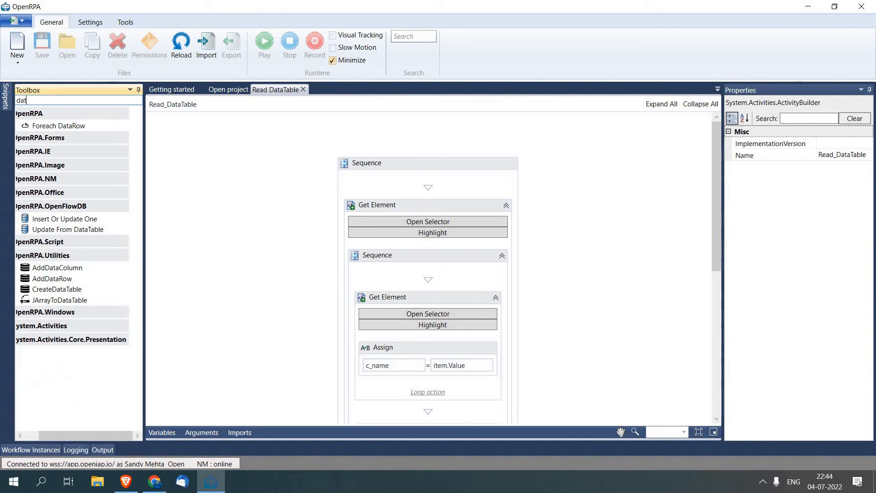
click(55, 290)
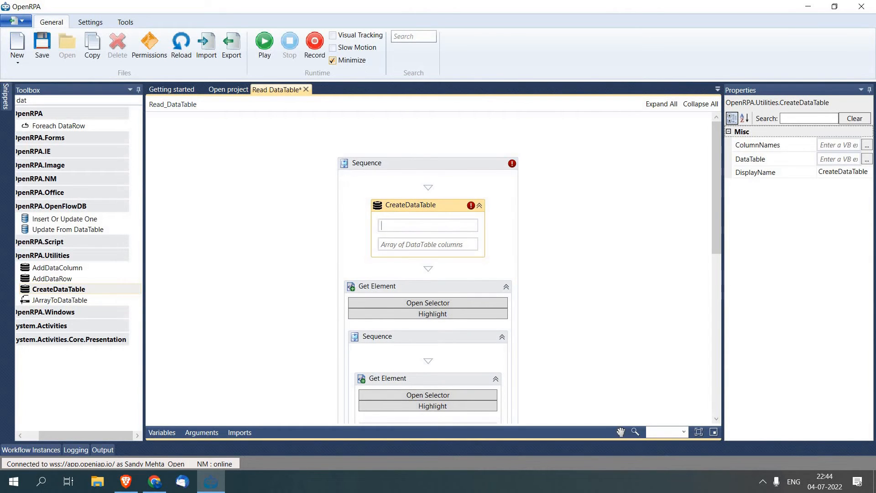
text(dt)
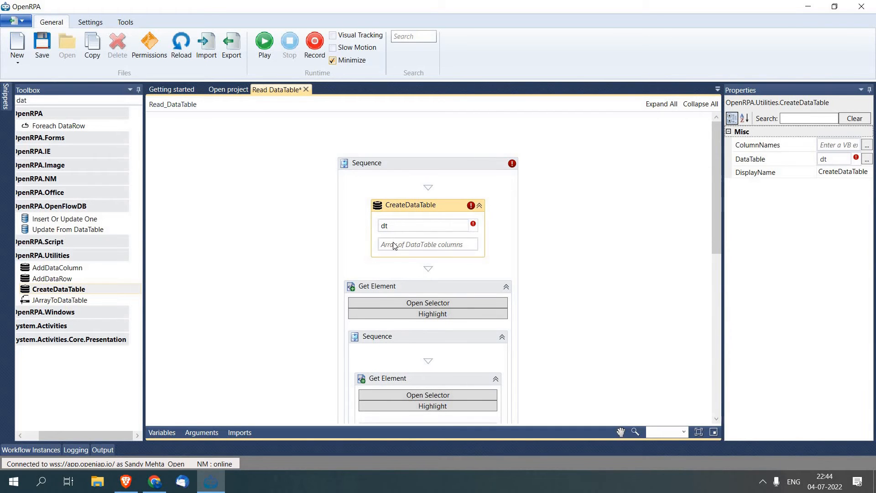
click(427, 244)
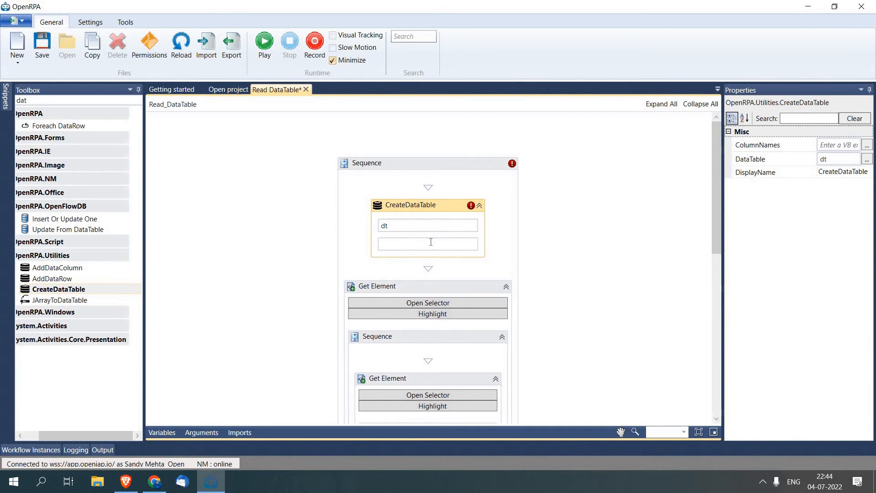
text(t)
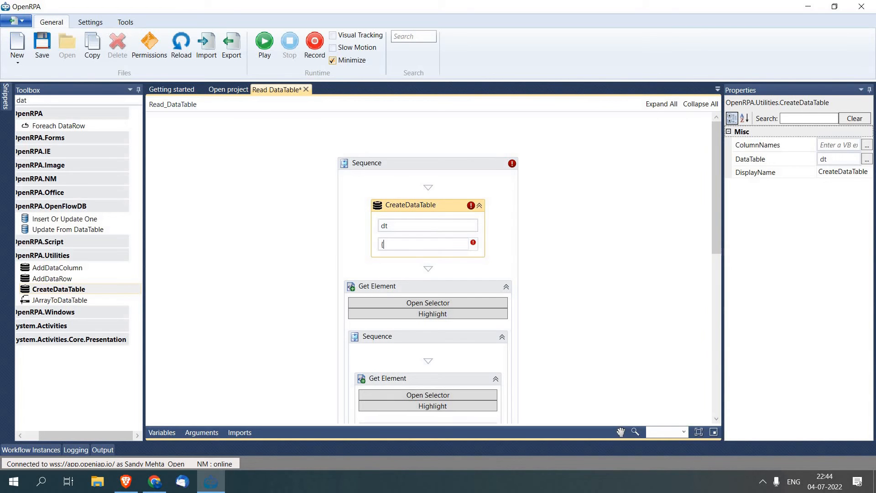
text("Name","City"})
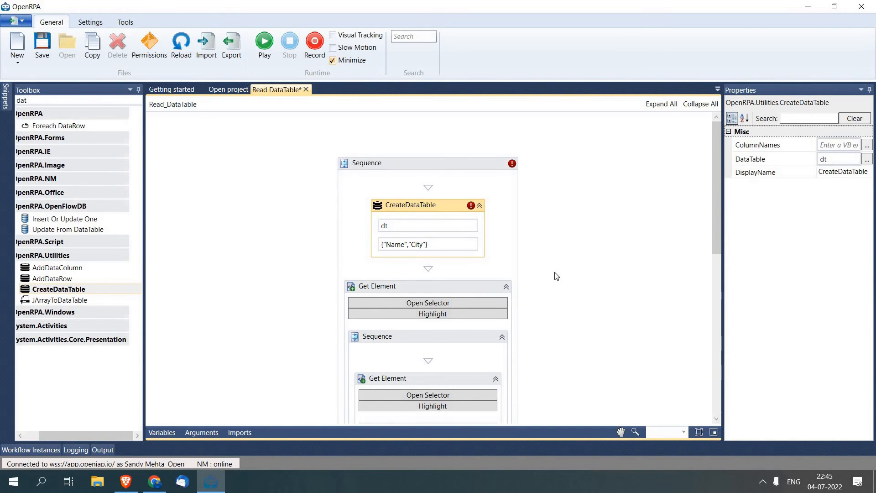
scroll(down, 3)
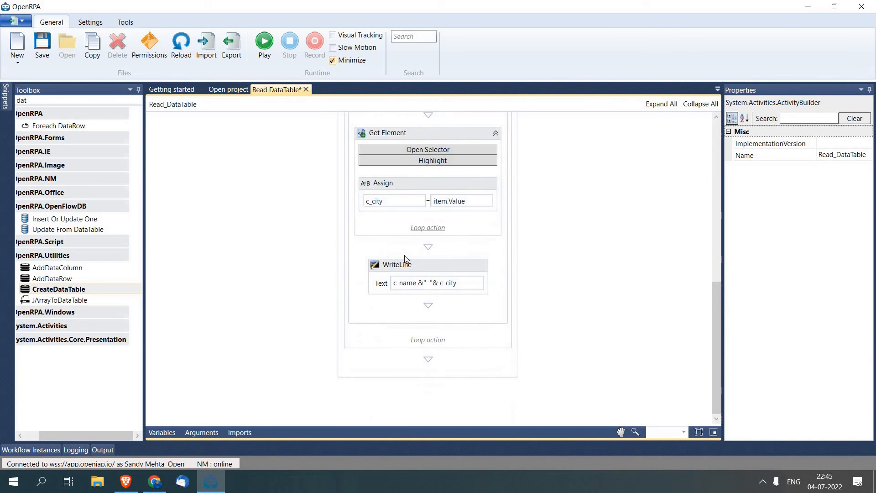
Place an AddDataRow below WriteLine in the loop with its DataTable set to dt.
click(52, 279)
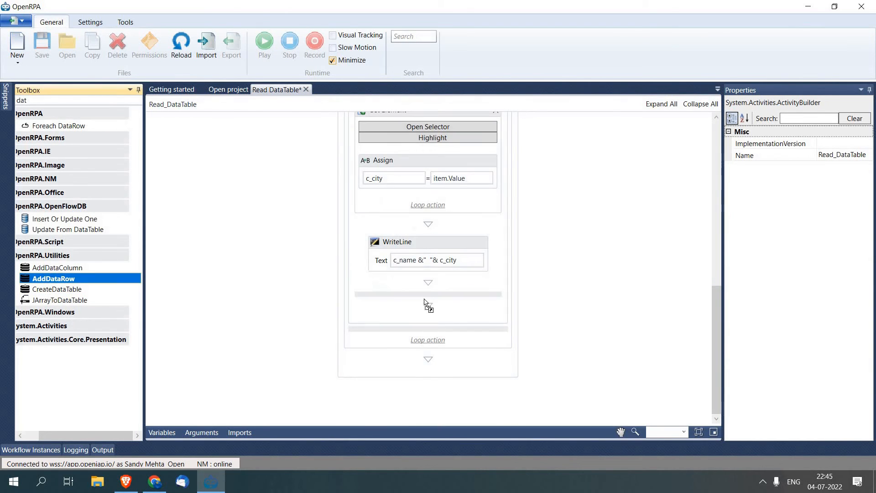
drag(53, 279, 427, 307)
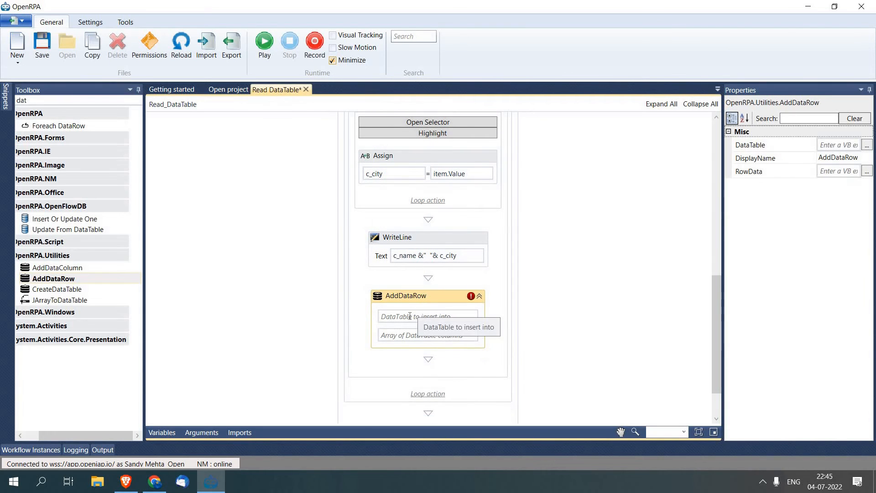
click(427, 316)
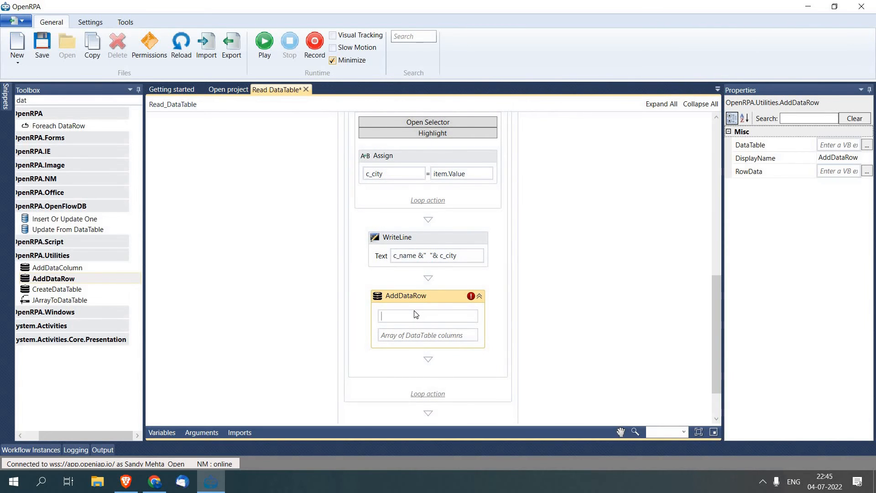
text(dt)
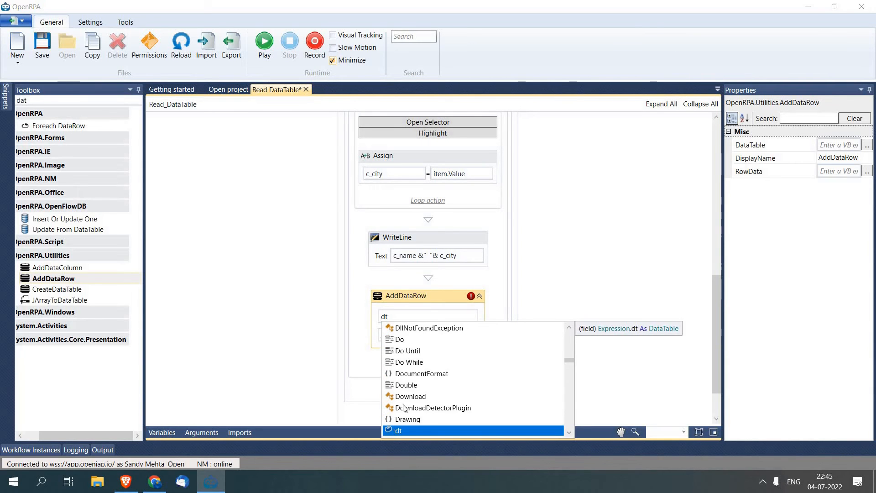
Set the AddDataRow's RowData to {c_name,c_city}.
click(398, 430)
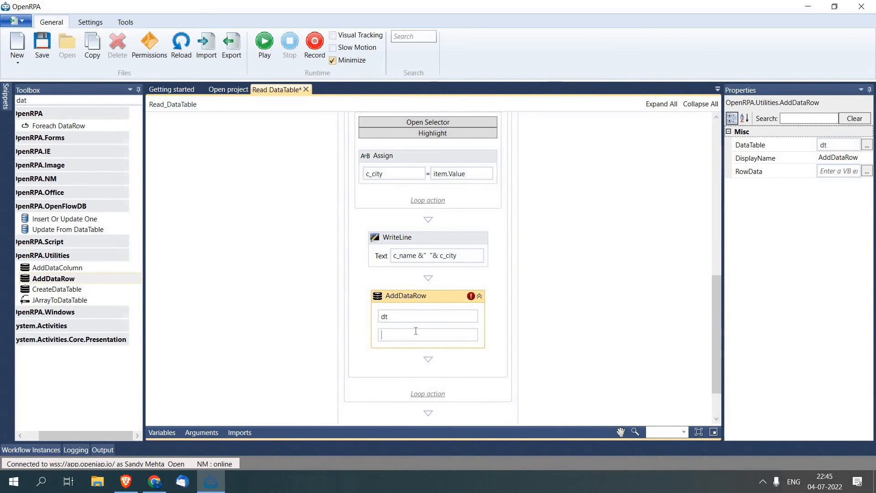
text({)
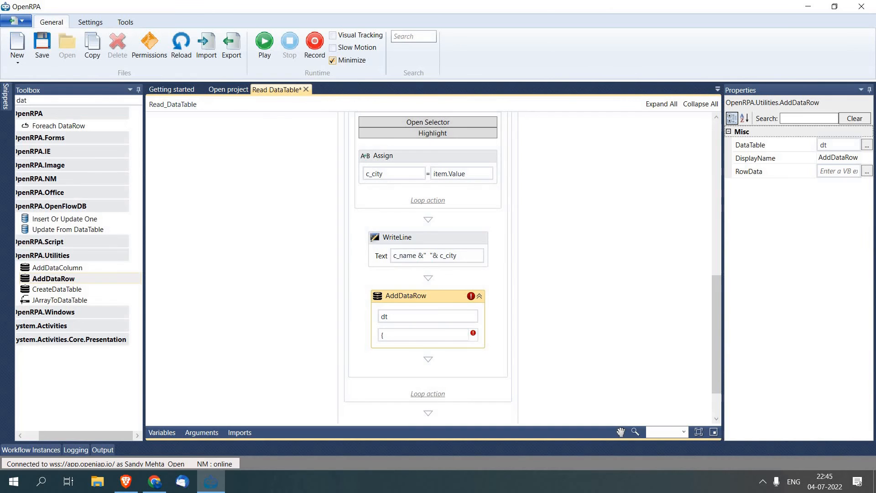
text(c_n)
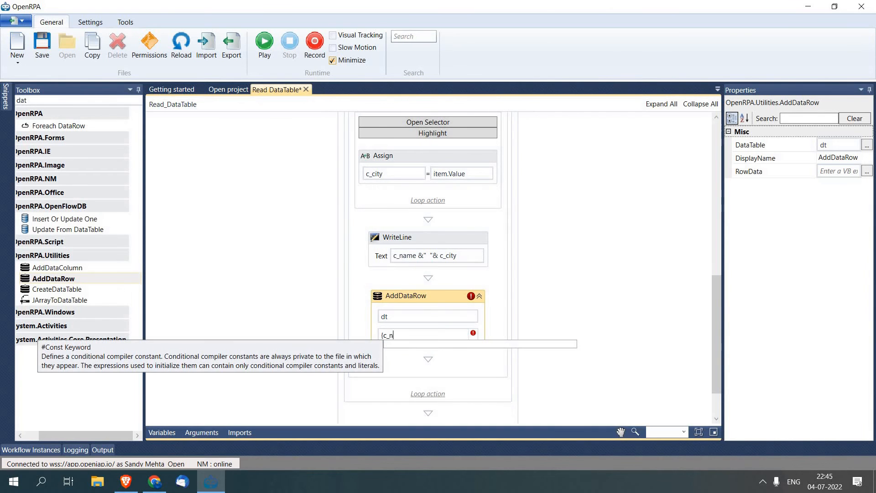
text(ame)
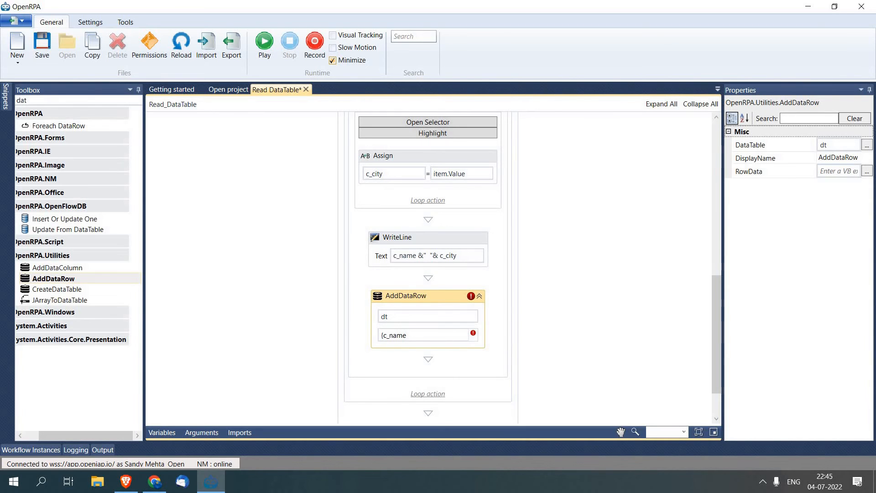
text(,c)
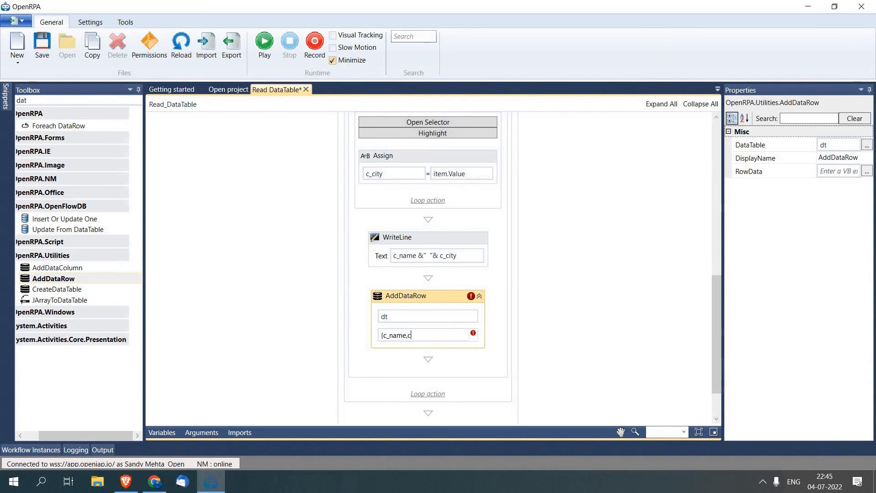
text(i)
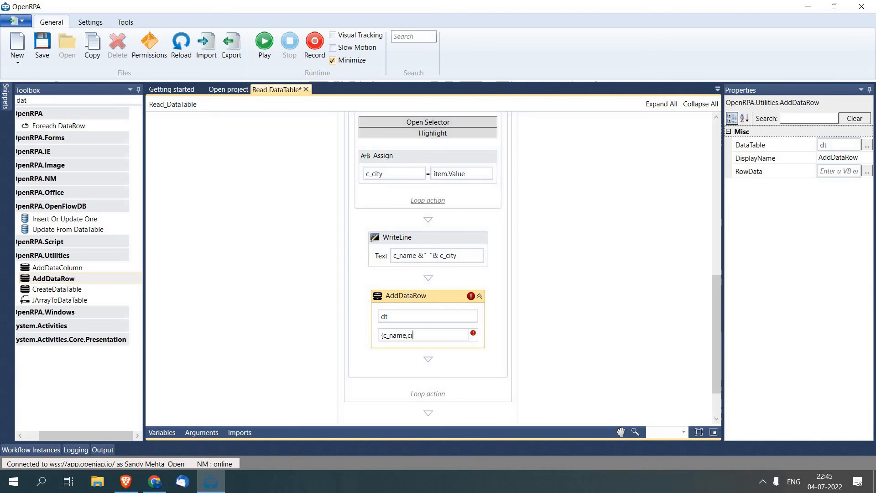
text(_city)
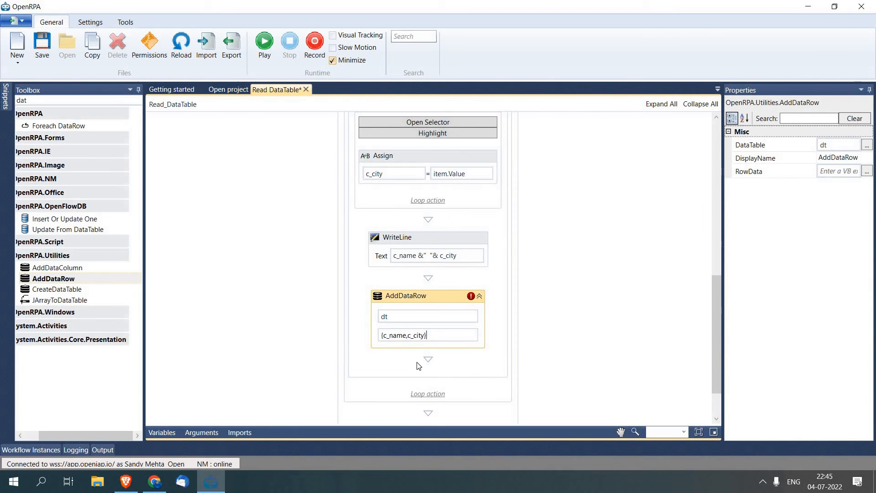
click(234, 283)
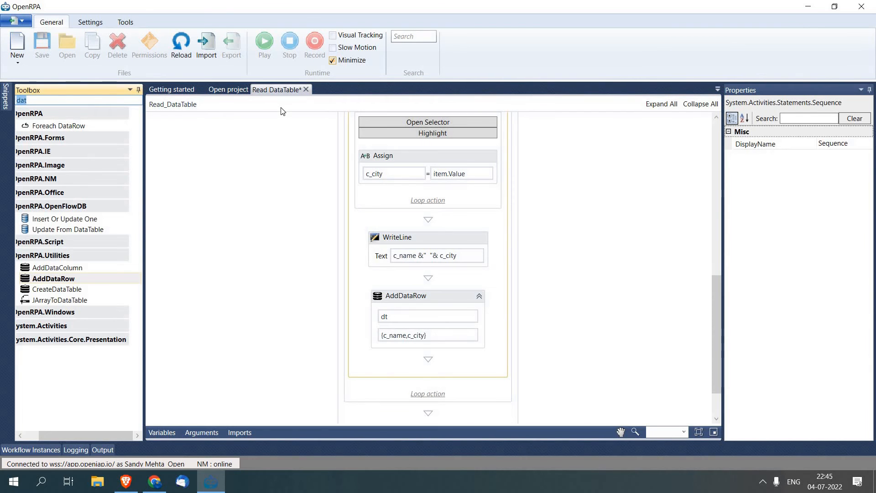
Add a Write Range after the loop with DataTable dt and browse for its Filename.
text(wri)
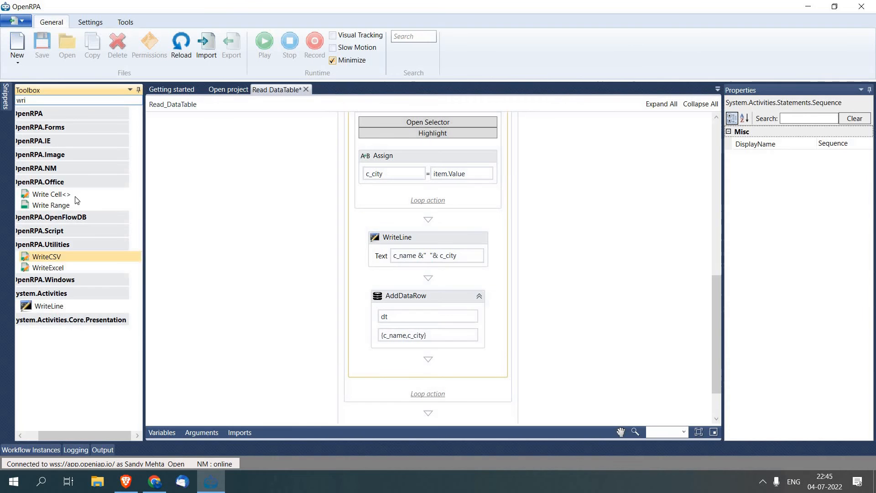
click(53, 205)
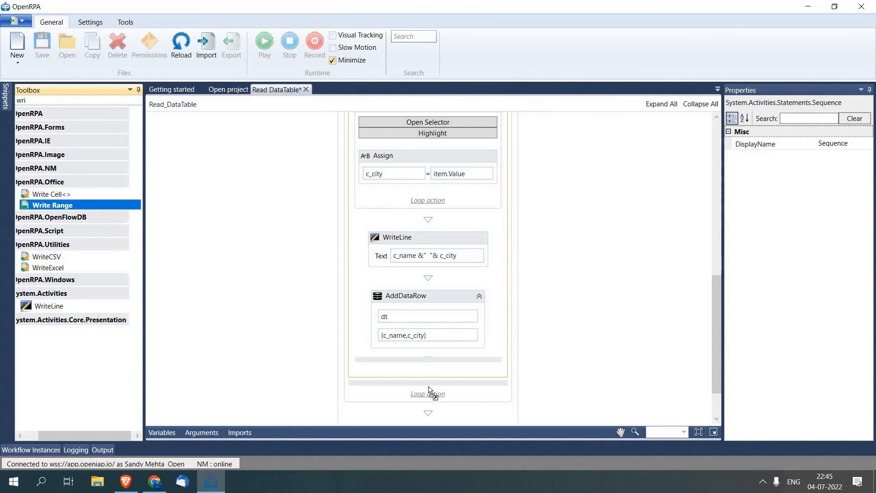
scroll(down, 3)
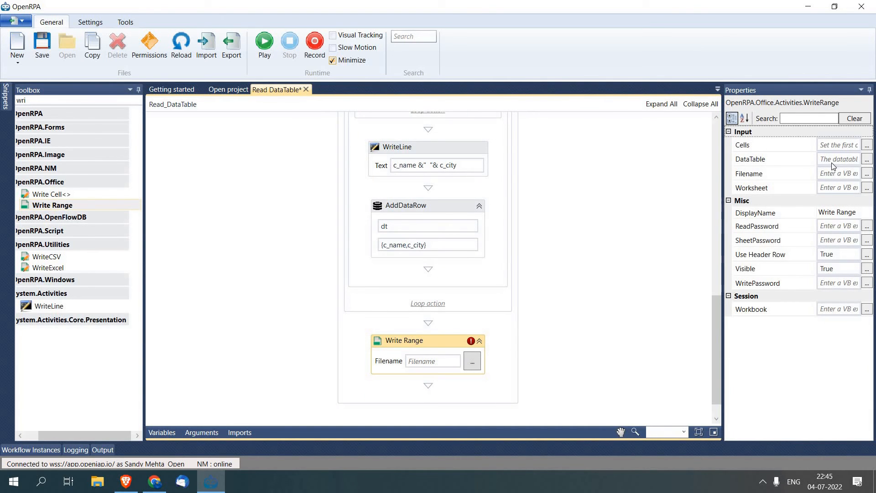
click(838, 159)
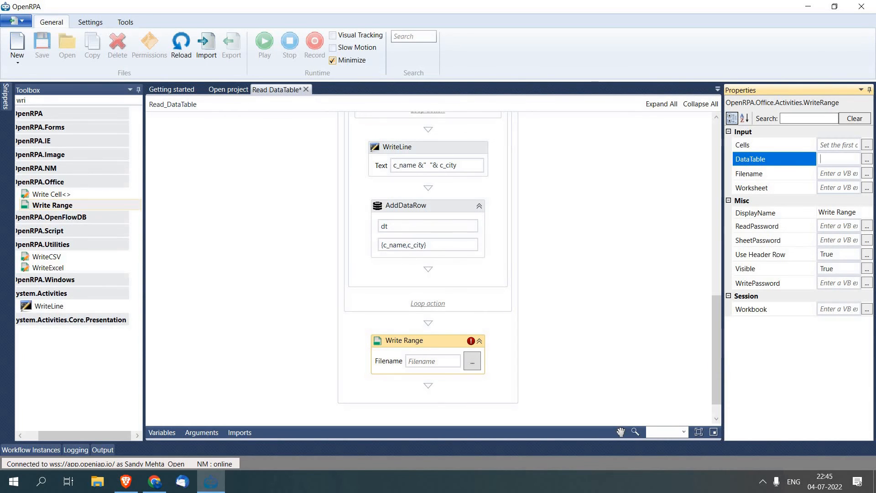
text(dt)
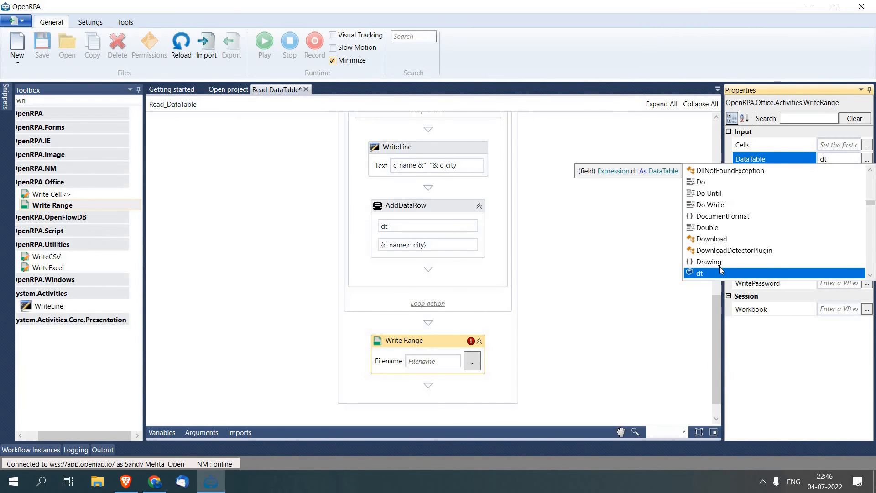
click(700, 273)
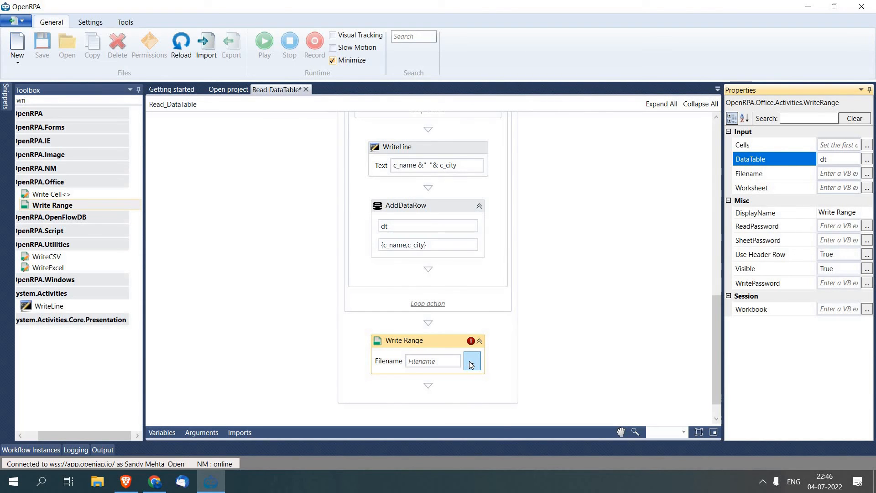
click(471, 361)
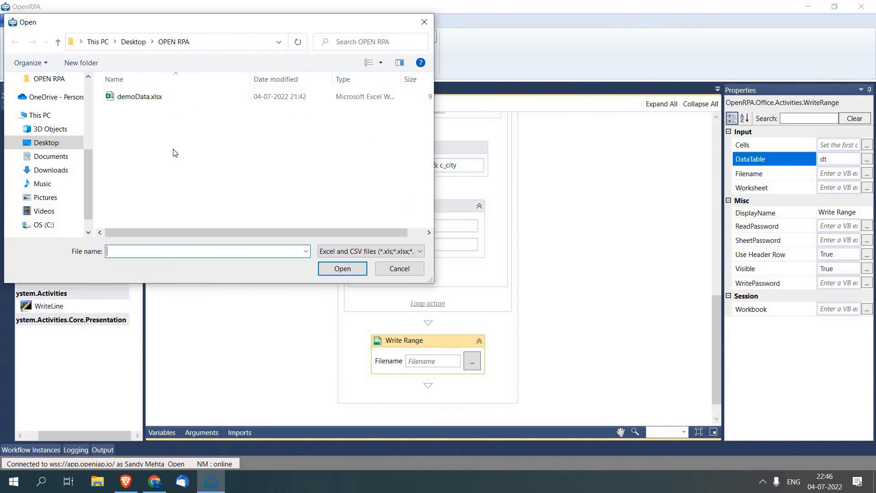
Create a new Excel workbook dataTable_data.xlsx in the OPEN RPA folder as the output file.
right_click(174, 153)
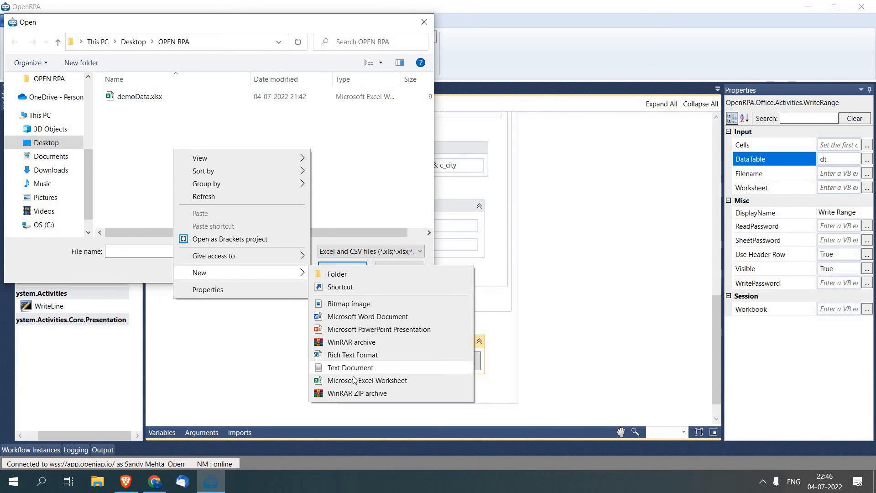
click(368, 380)
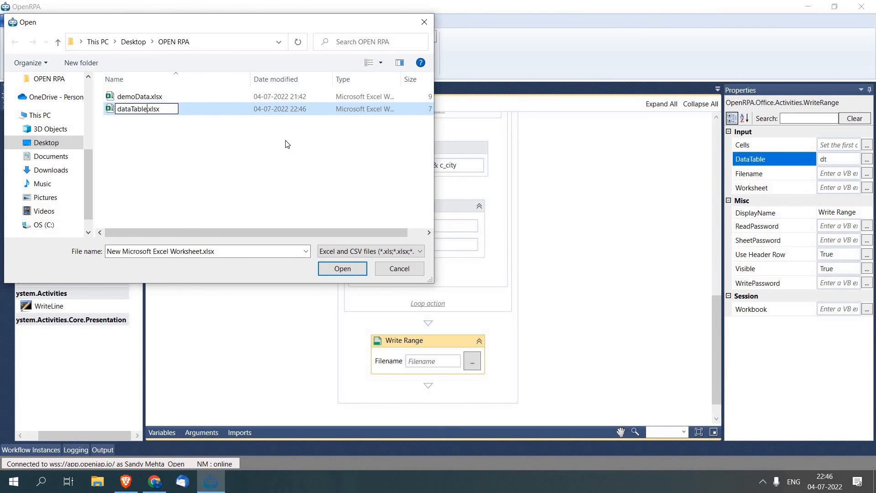
text(_data)
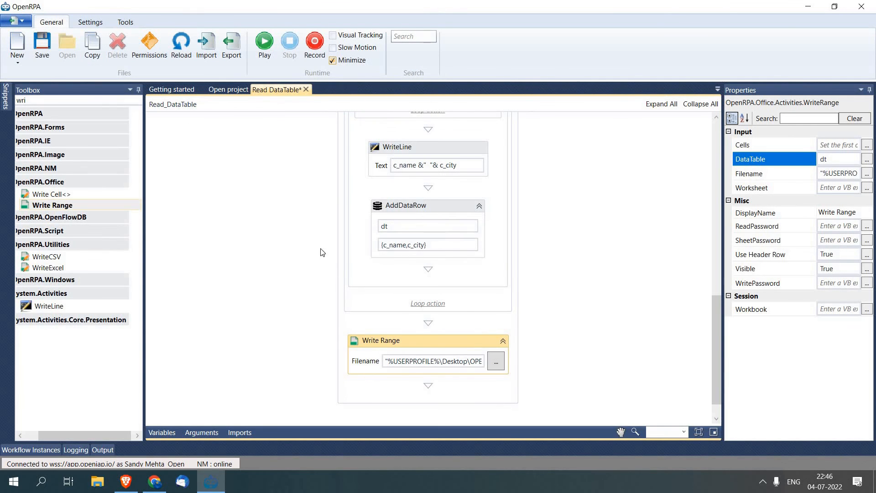
mouse_move(279, 210)
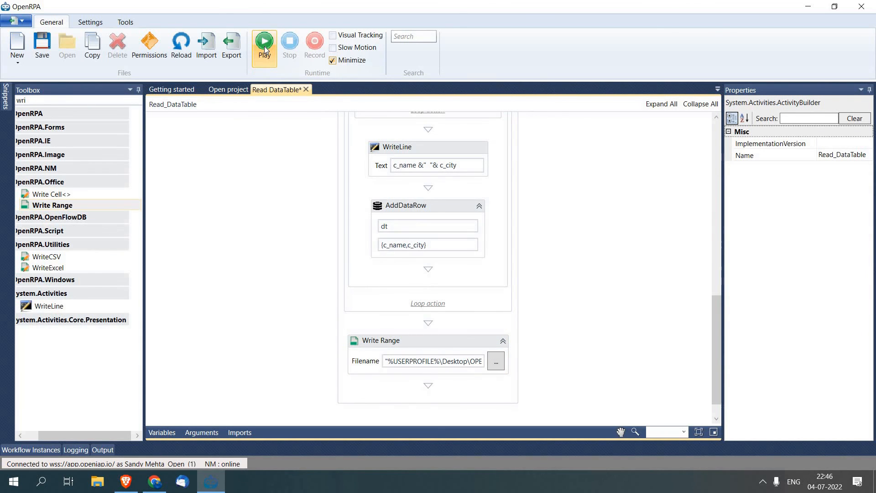
Run the workflow and maximize dataTable_data.xlsx showing Name and City for ten people.
click(263, 46)
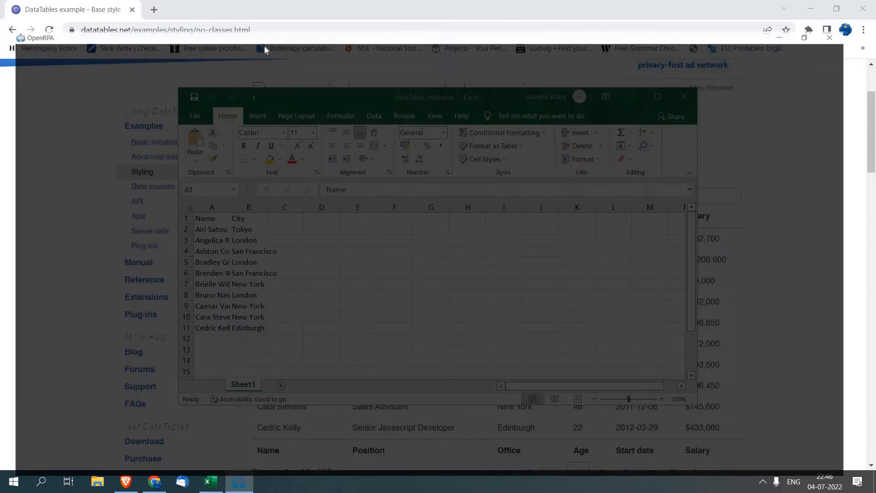
click(240, 481)
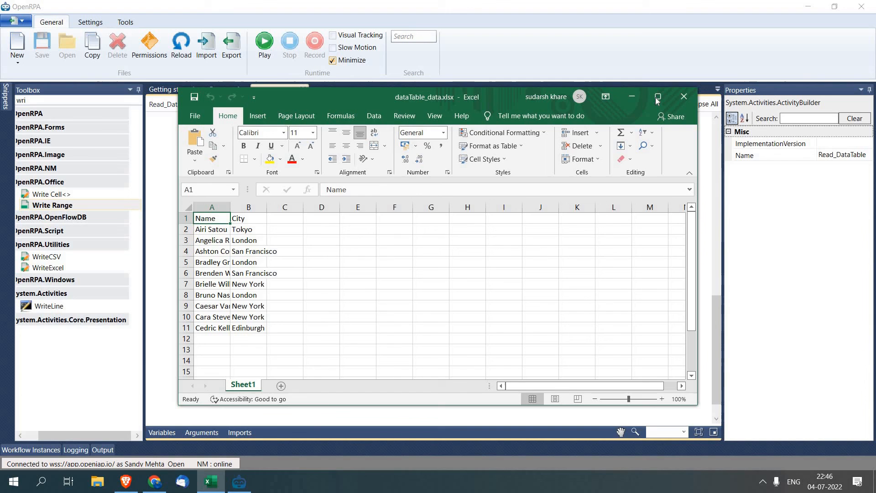
click(657, 96)
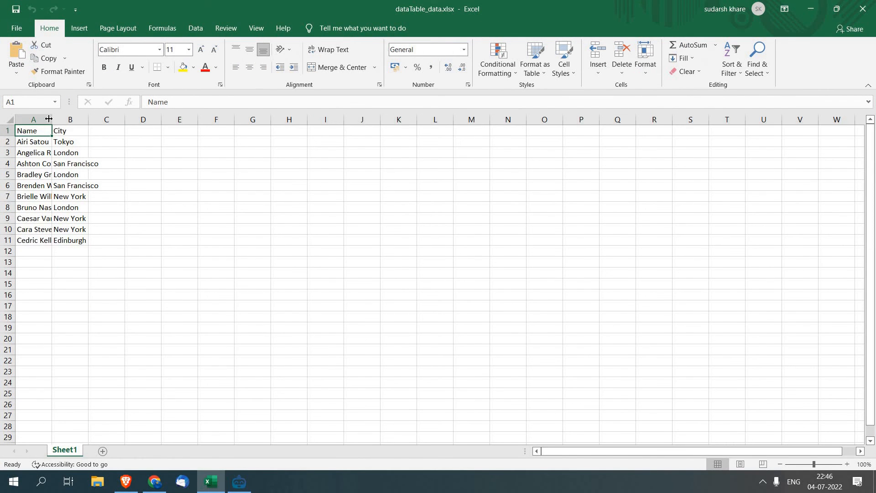